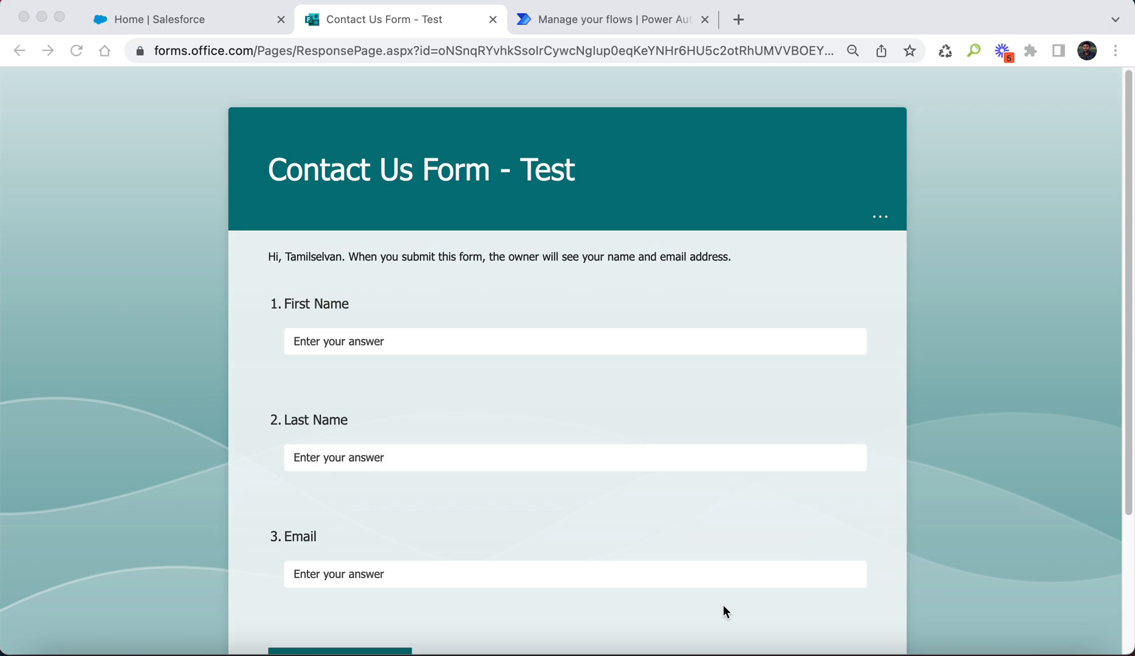
pyautogui.moveTo(215, 437)
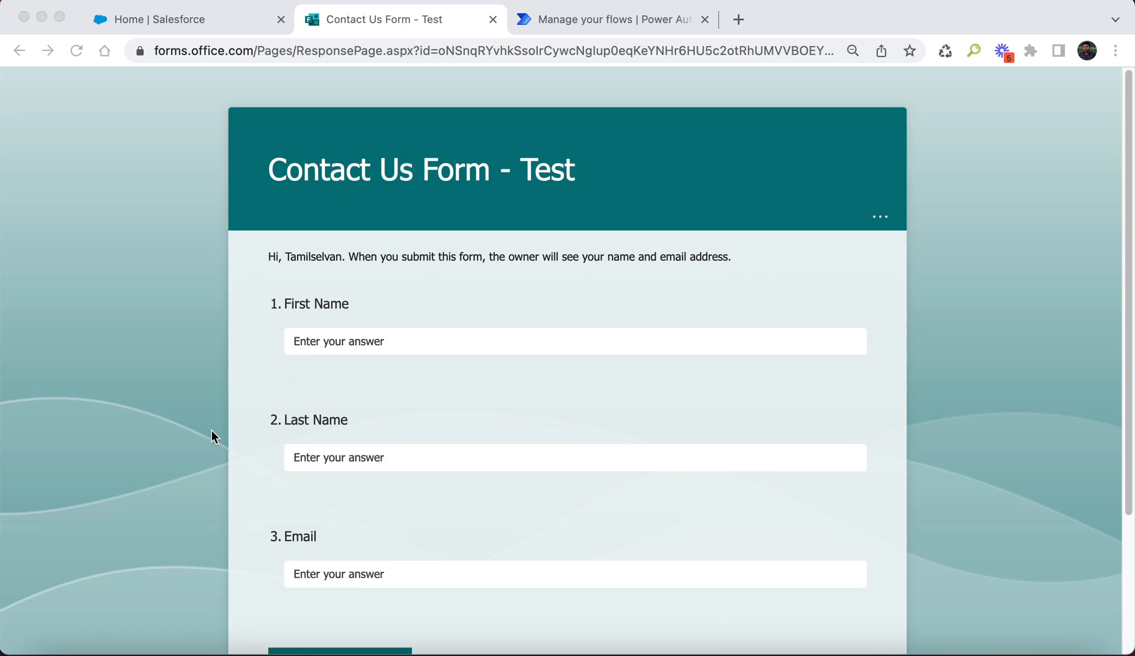
pyautogui.moveTo(314, 204)
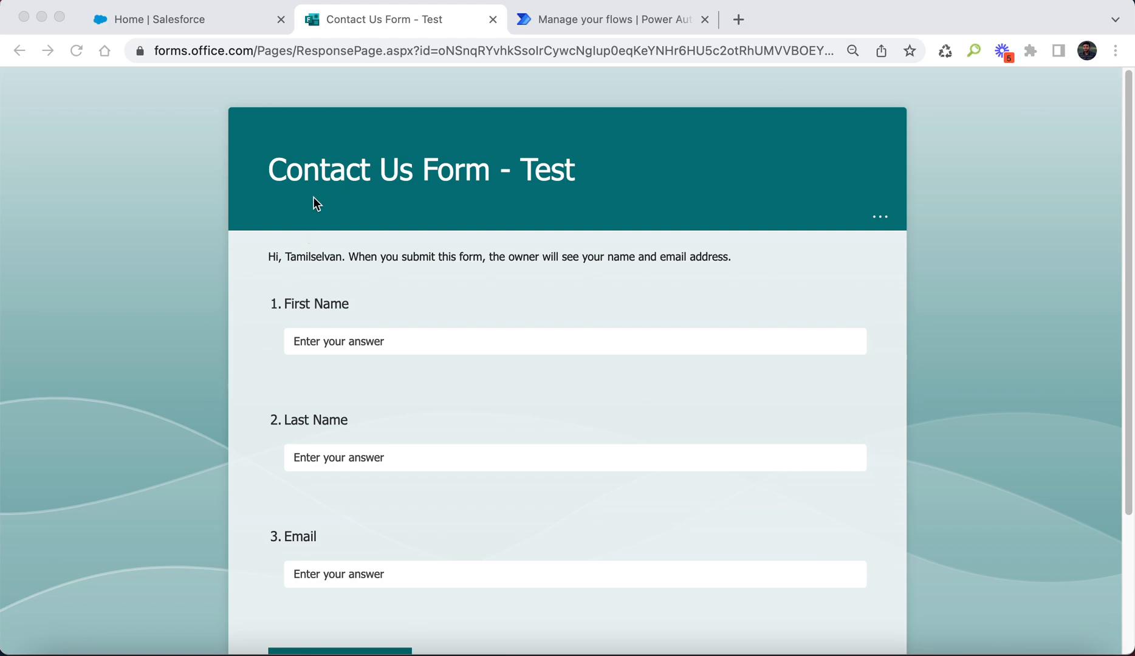
pyautogui.moveTo(536, 172)
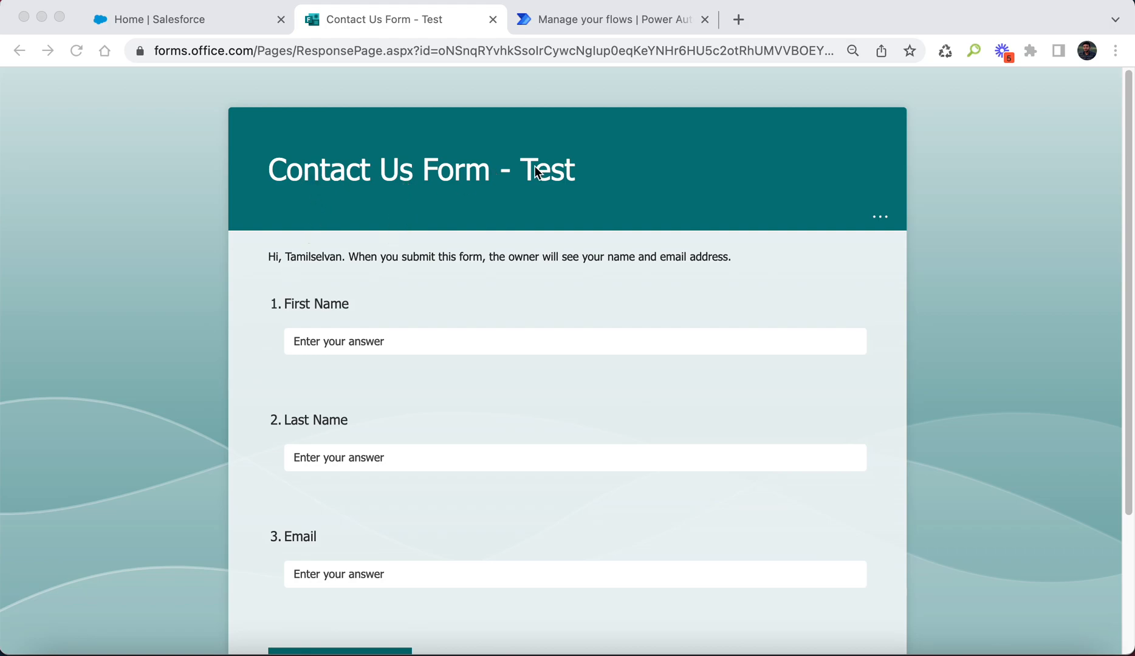
# Scroll through the Contact Us Form - Test questions, then bring up the empty Power Automate flows page.
pyautogui.scroll(-3)
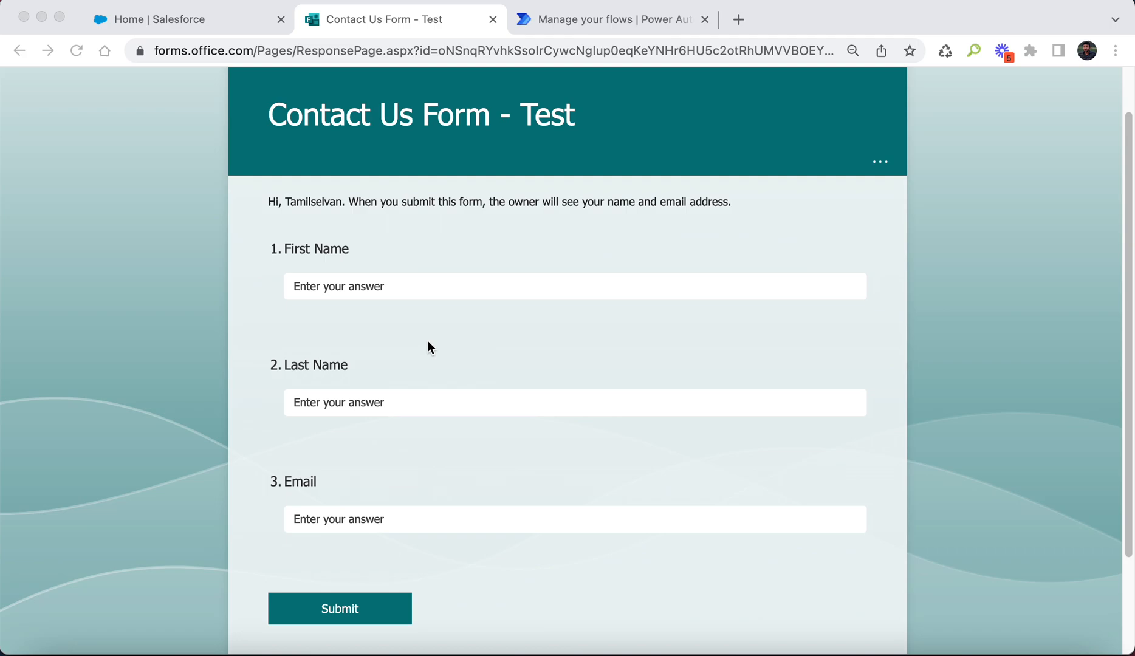
pyautogui.moveTo(348, 321)
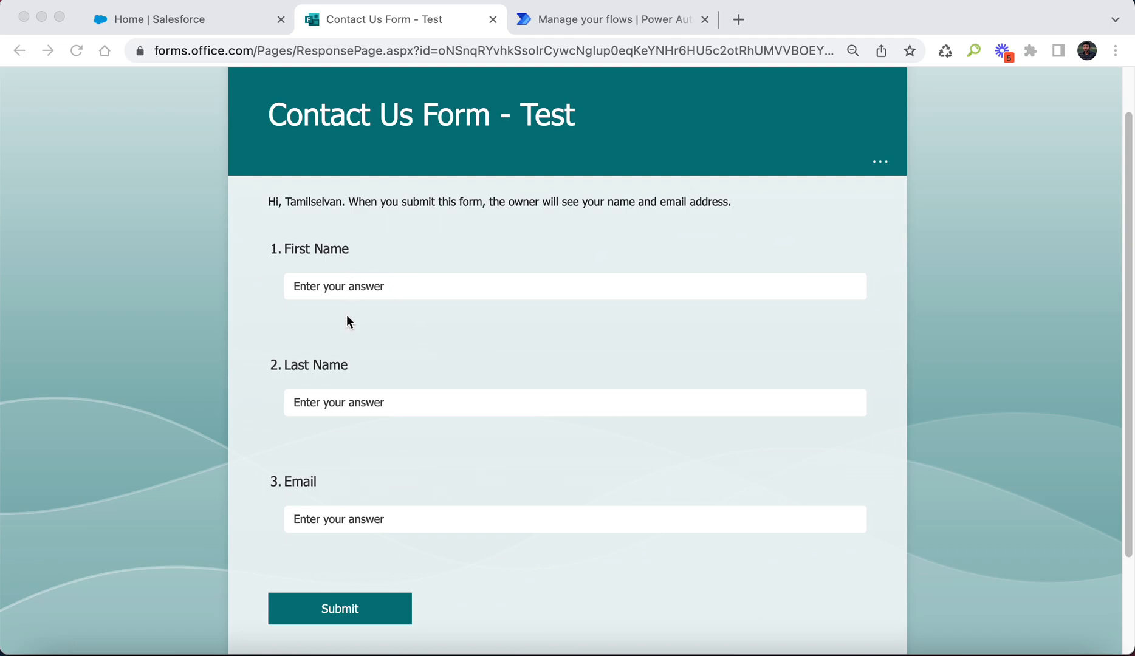
pyautogui.moveTo(323, 566)
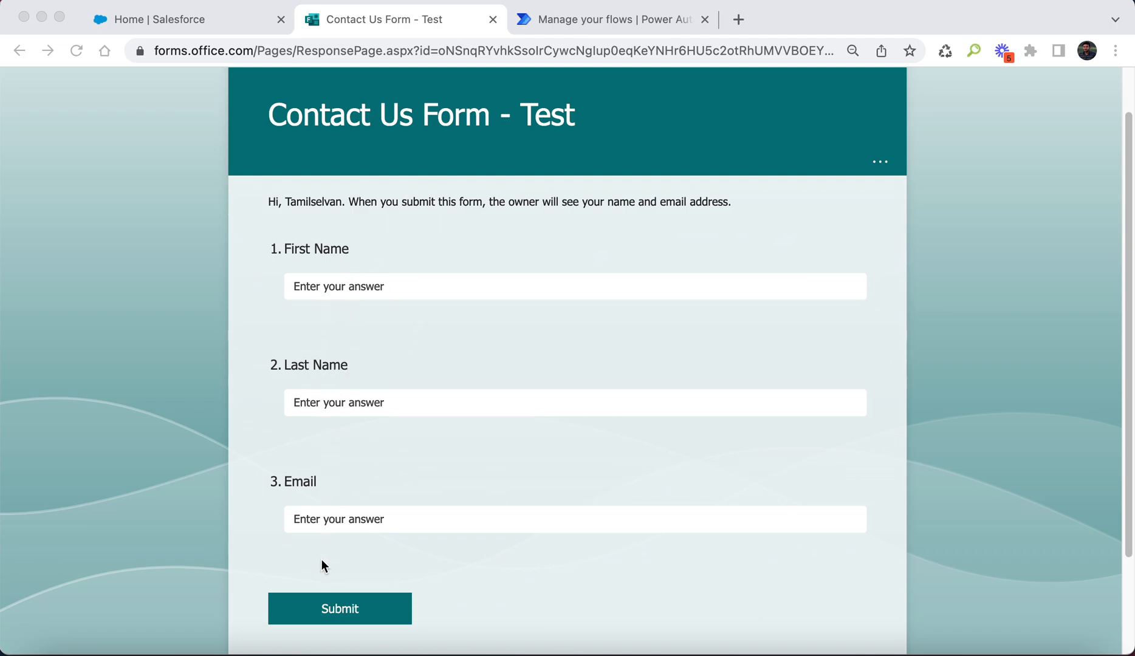
pyautogui.scroll(3)
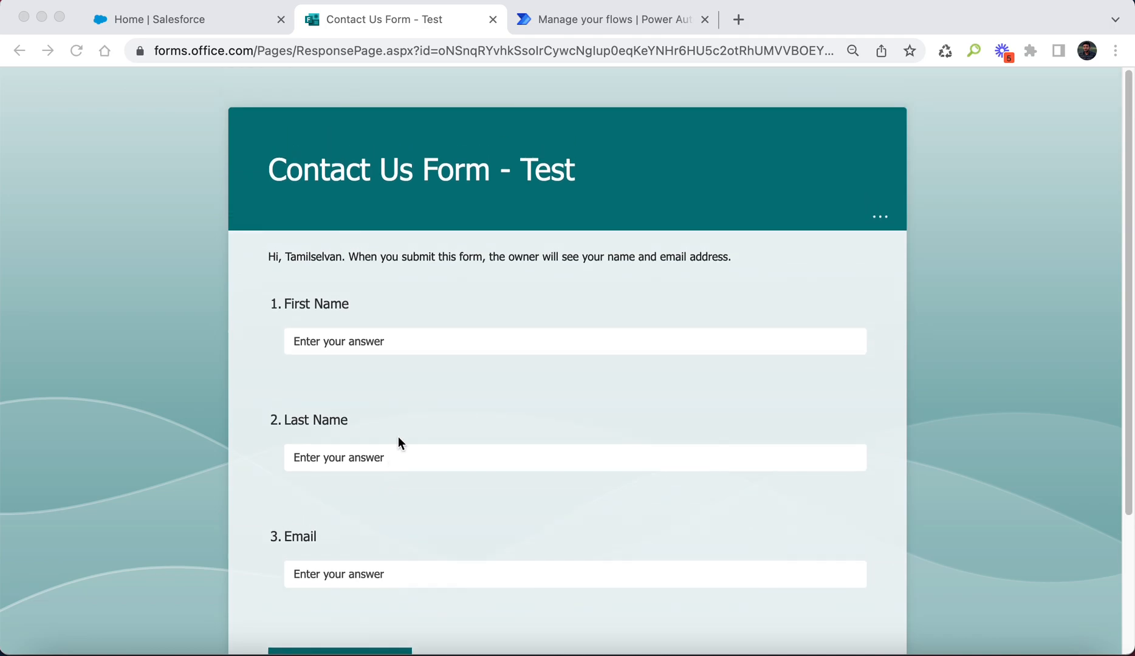
pyautogui.moveTo(152, 486)
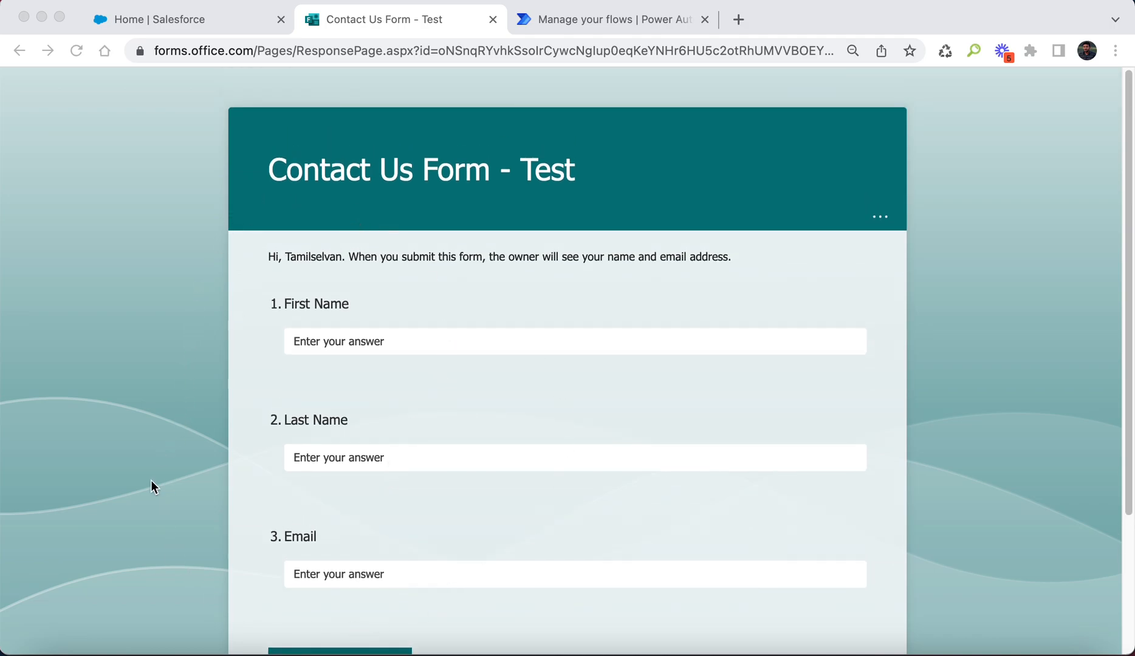
pyautogui.moveTo(470, 324)
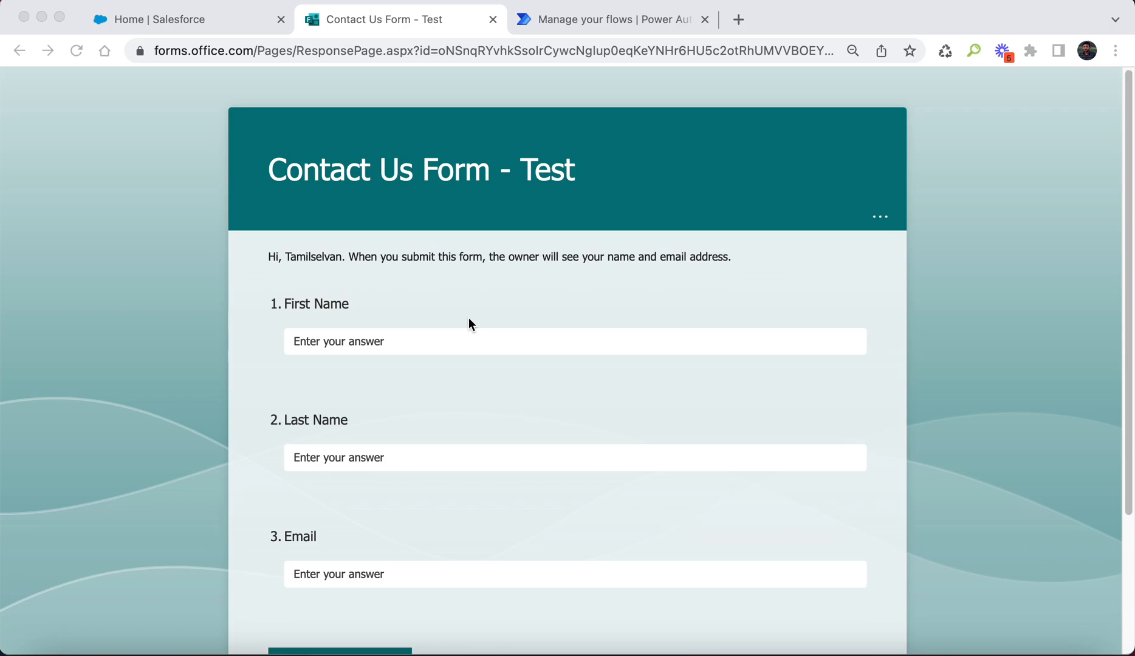
pyautogui.click(610, 19)
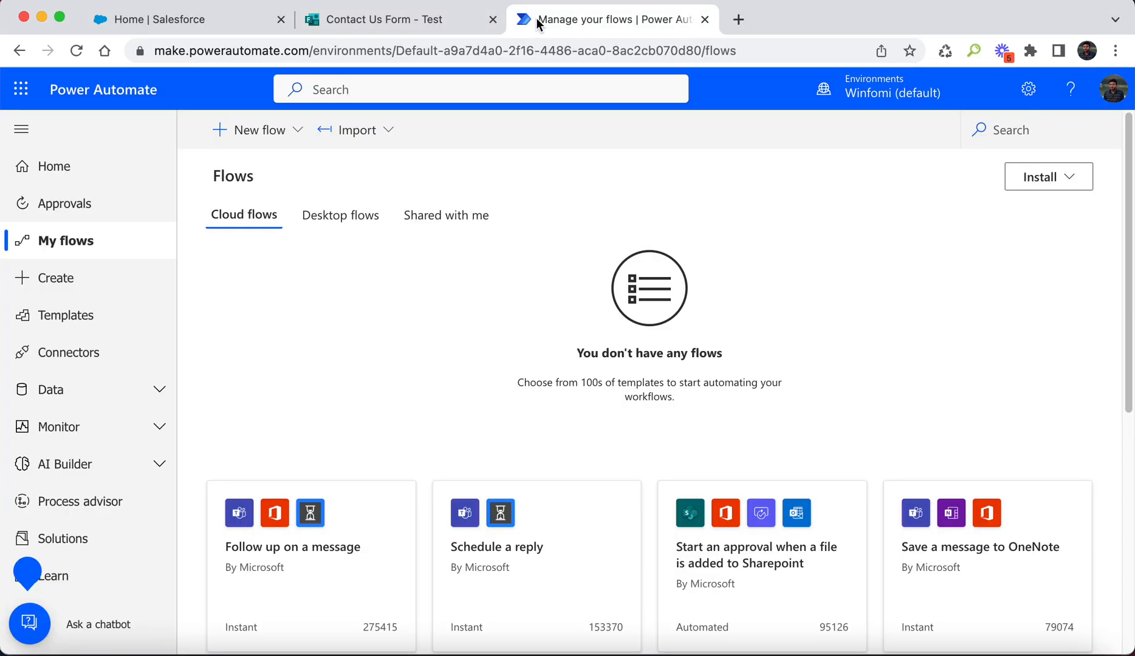
pyautogui.moveTo(492, 363)
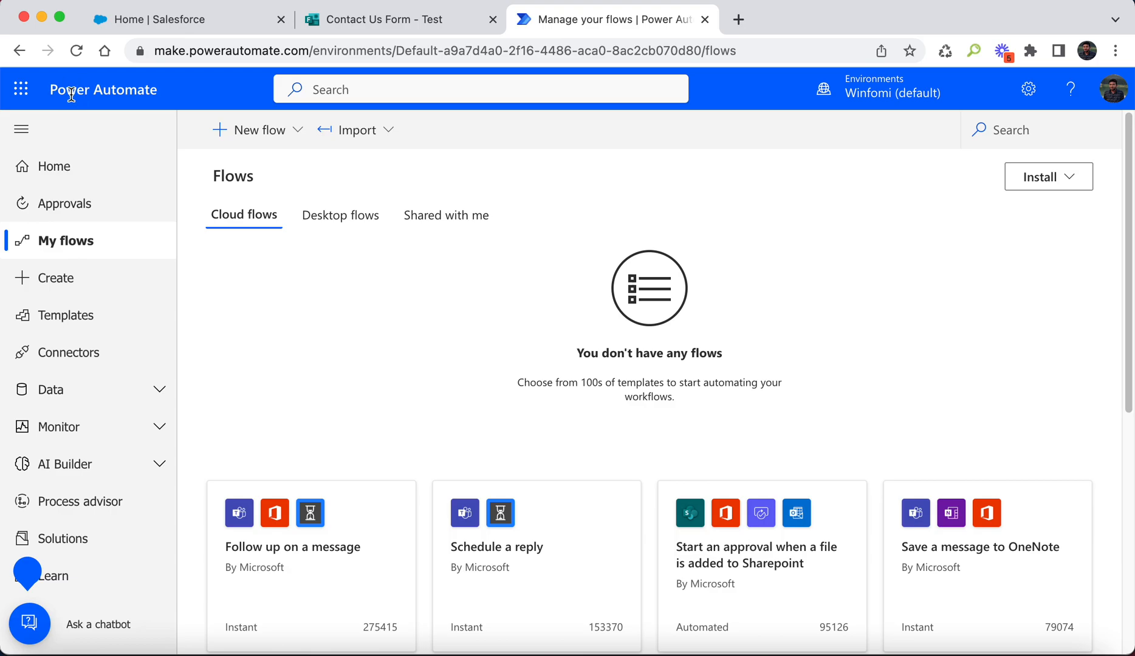
pyautogui.moveTo(211, 312)
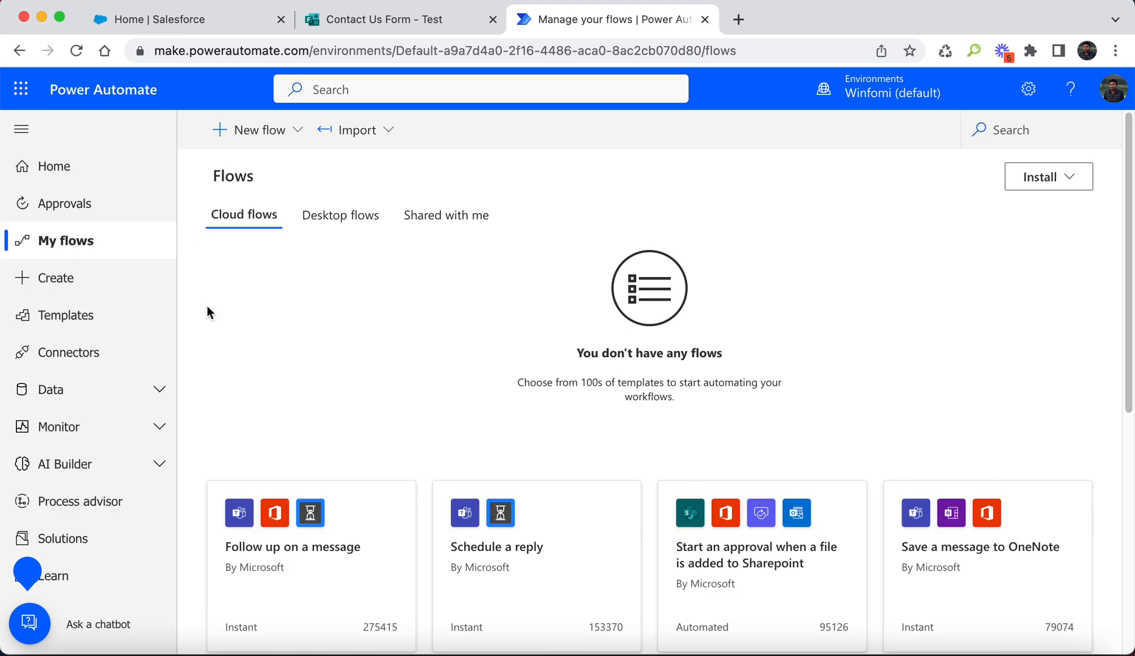
# Go to the Power Automate template gallery from the left navigation pane.
pyautogui.click(73, 314)
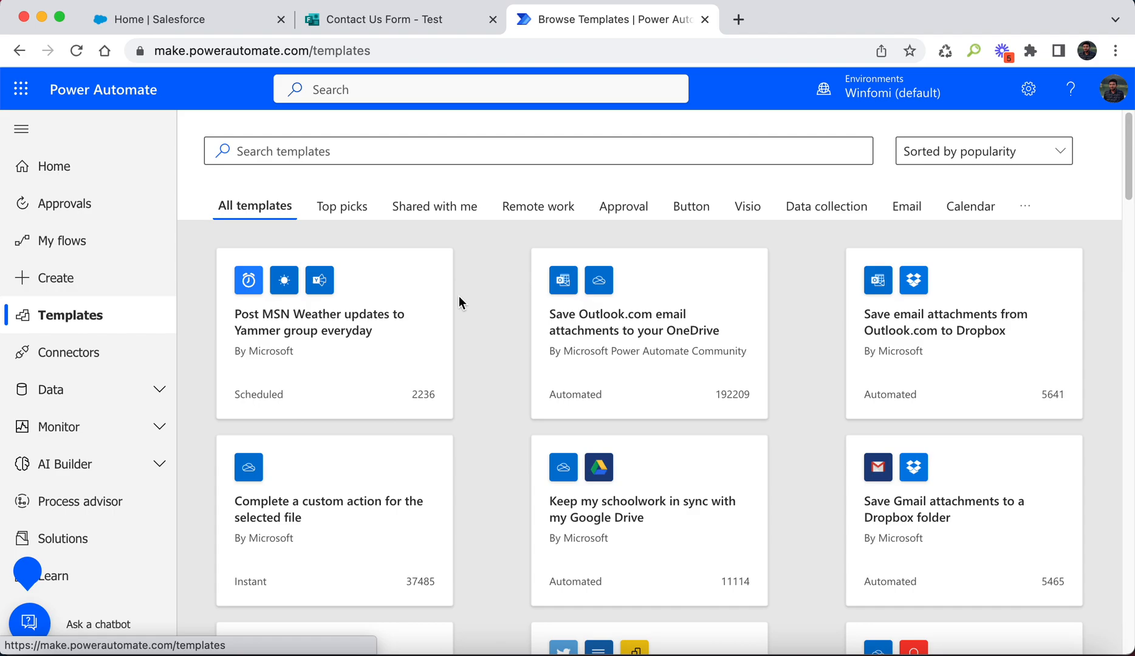
# Search the template gallery for 'salesforce'.
pyautogui.write('sa')
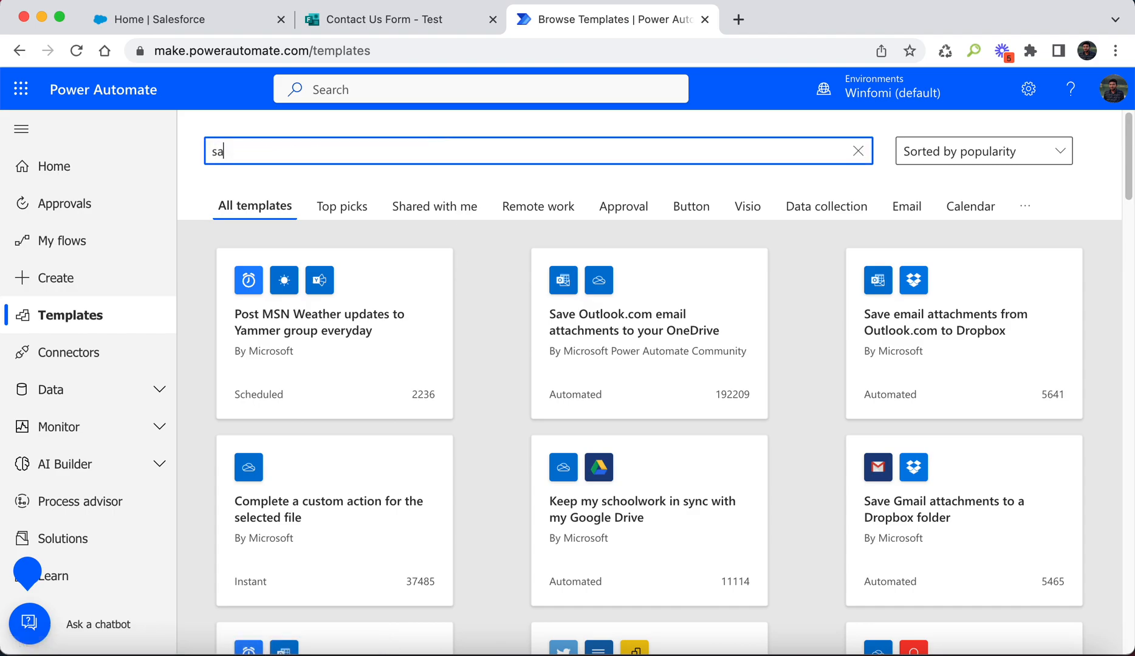
pyautogui.write('lesfo')
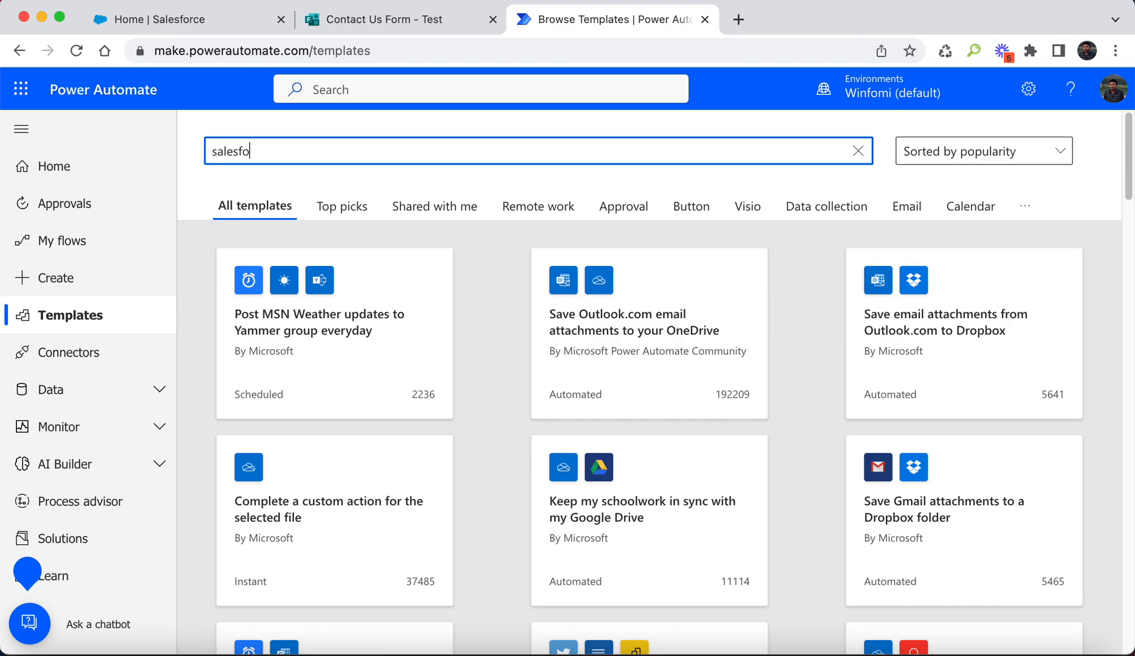
pyautogui.write('rce')
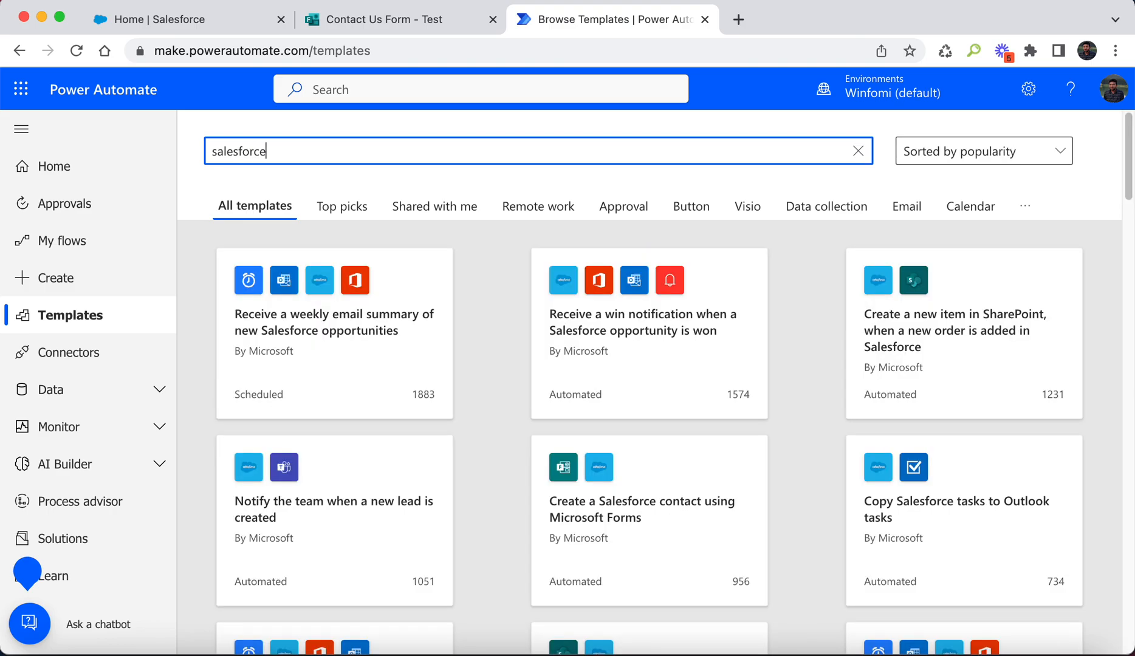
pyautogui.moveTo(535, 474)
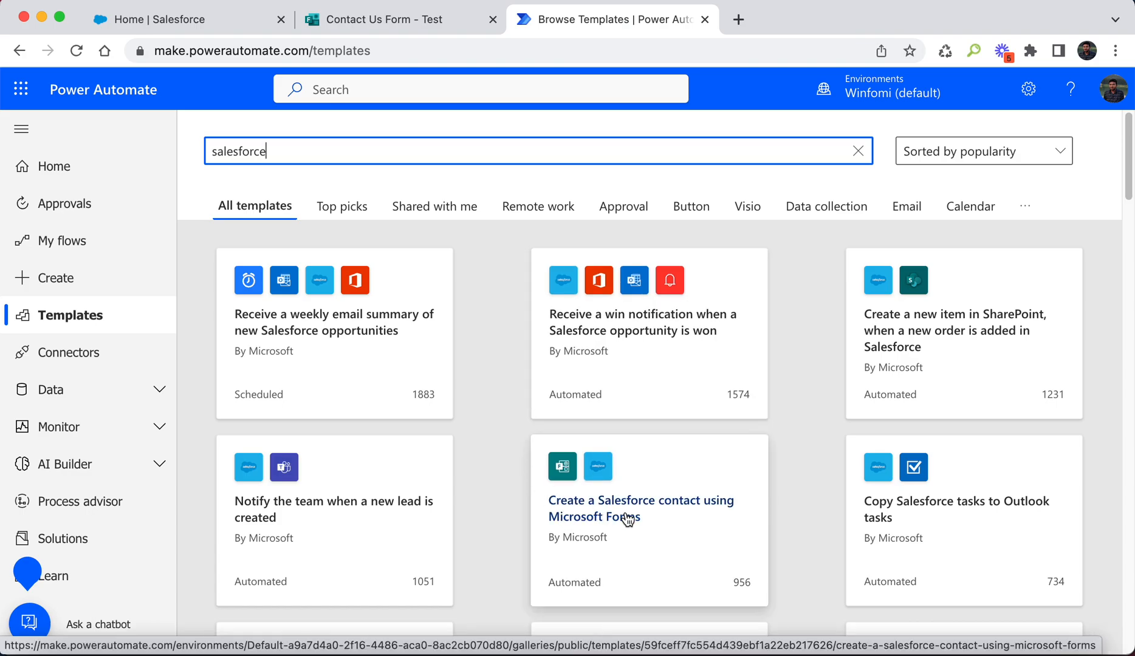
pyautogui.moveTo(605, 520)
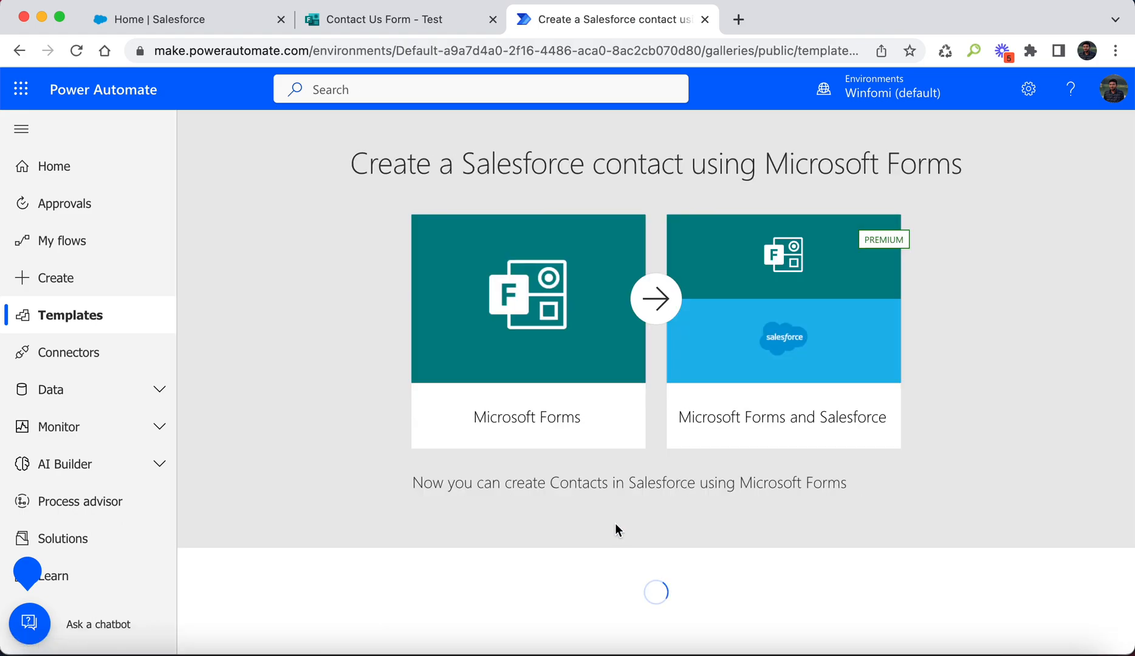
# Confirm the Microsoft Forms and Salesforce connections are ready and continue into the flow editor.
pyautogui.scroll(-3)
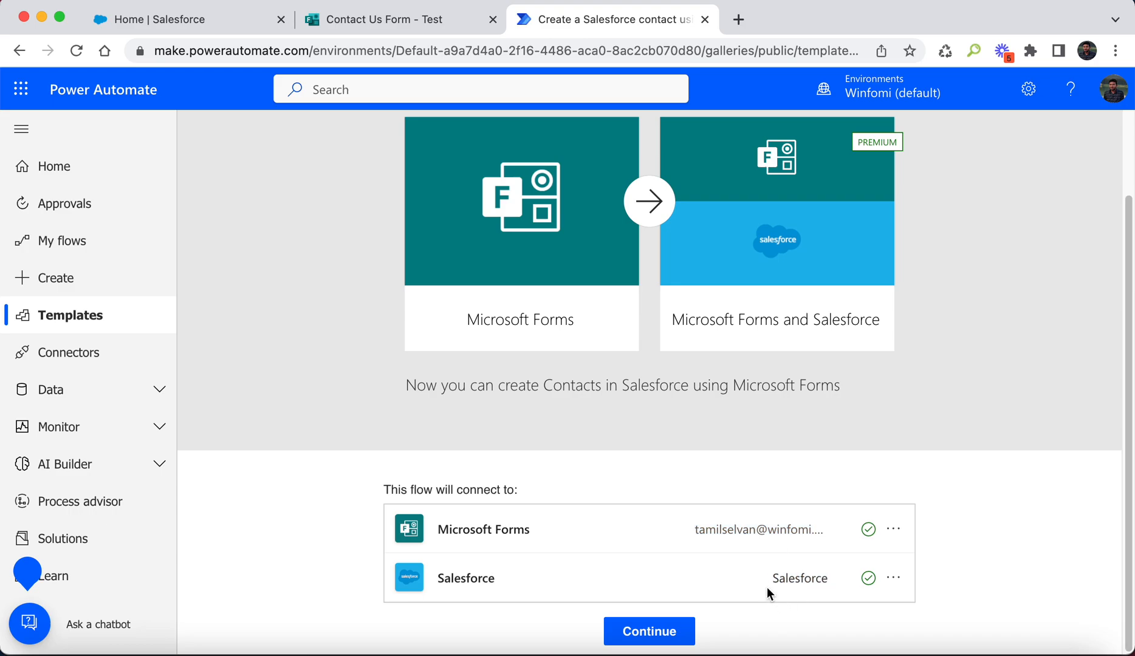
pyautogui.moveTo(533, 544)
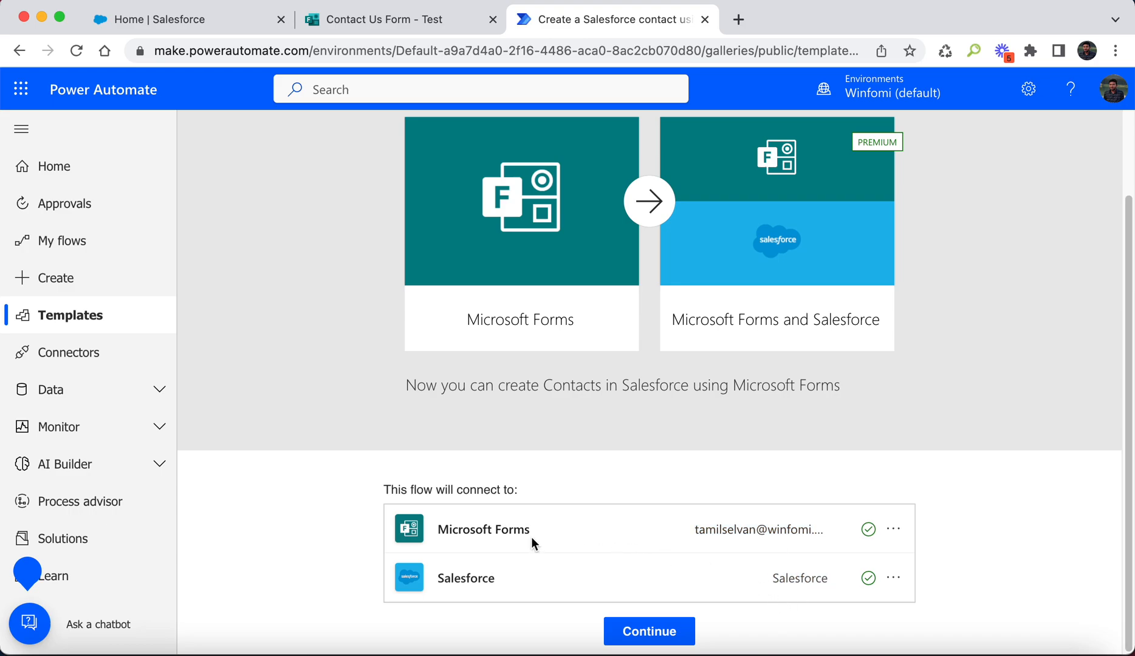
pyautogui.doubleClick(483, 528)
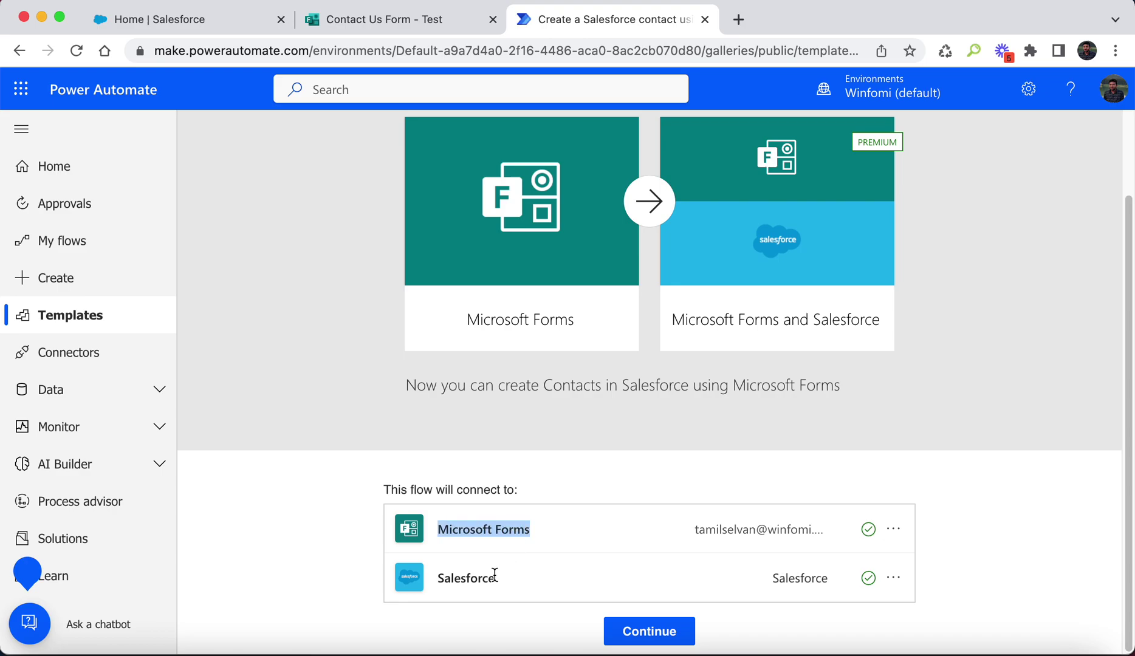
pyautogui.moveTo(496, 615)
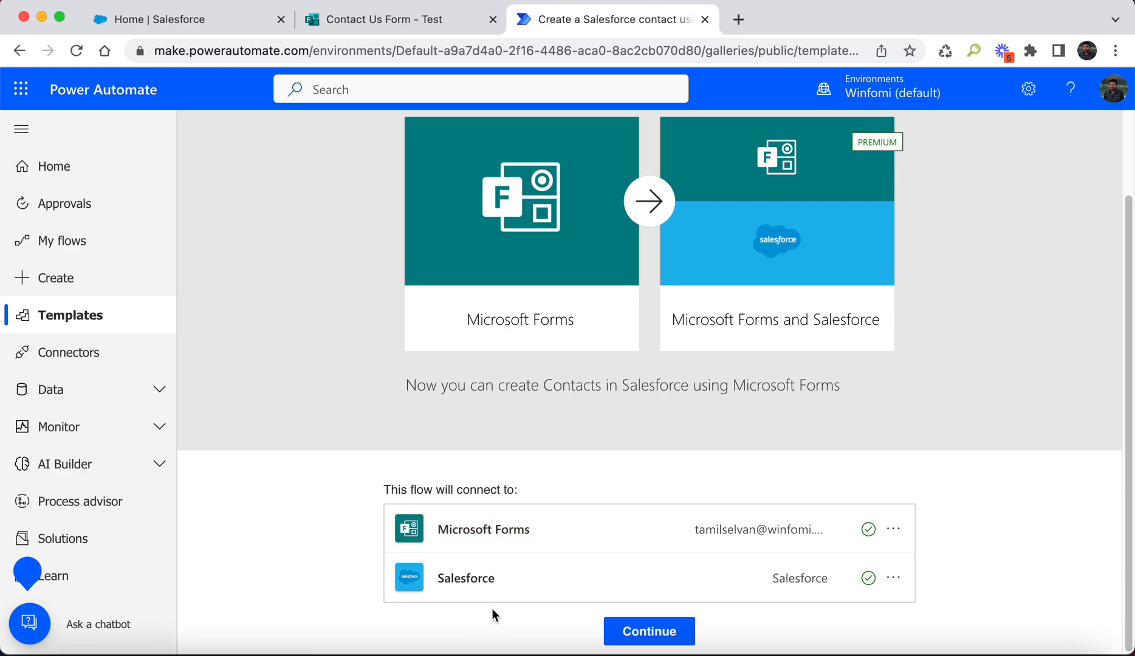
pyautogui.click(647, 631)
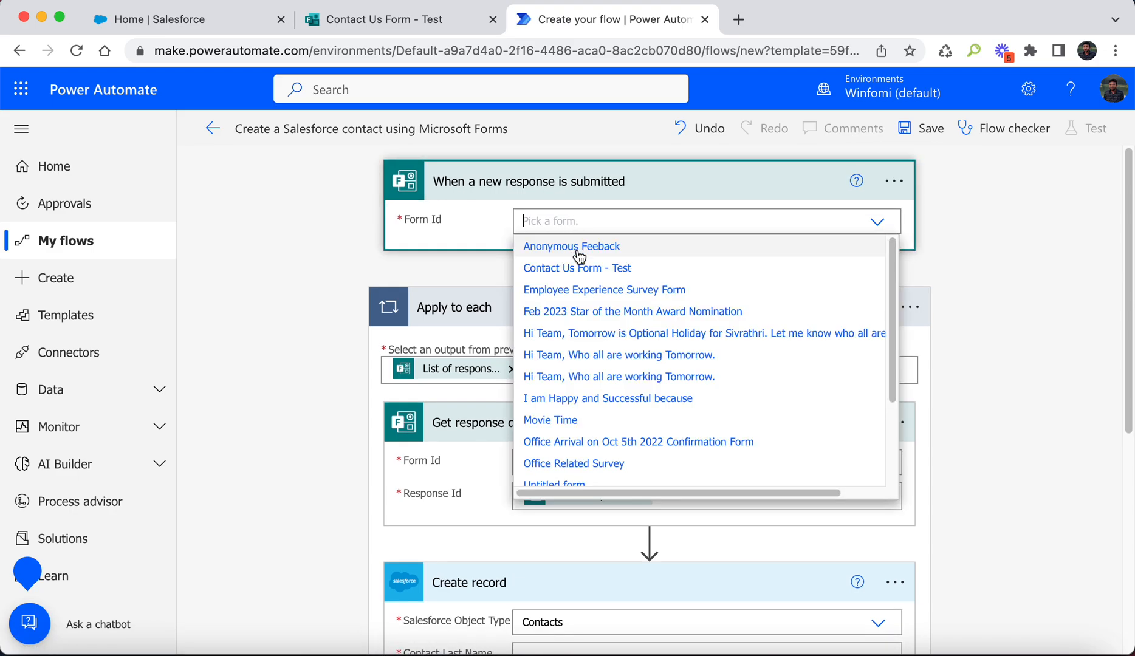
# Point both the form trigger and Get response details at Contact Us Form - Test.
pyautogui.click(577, 268)
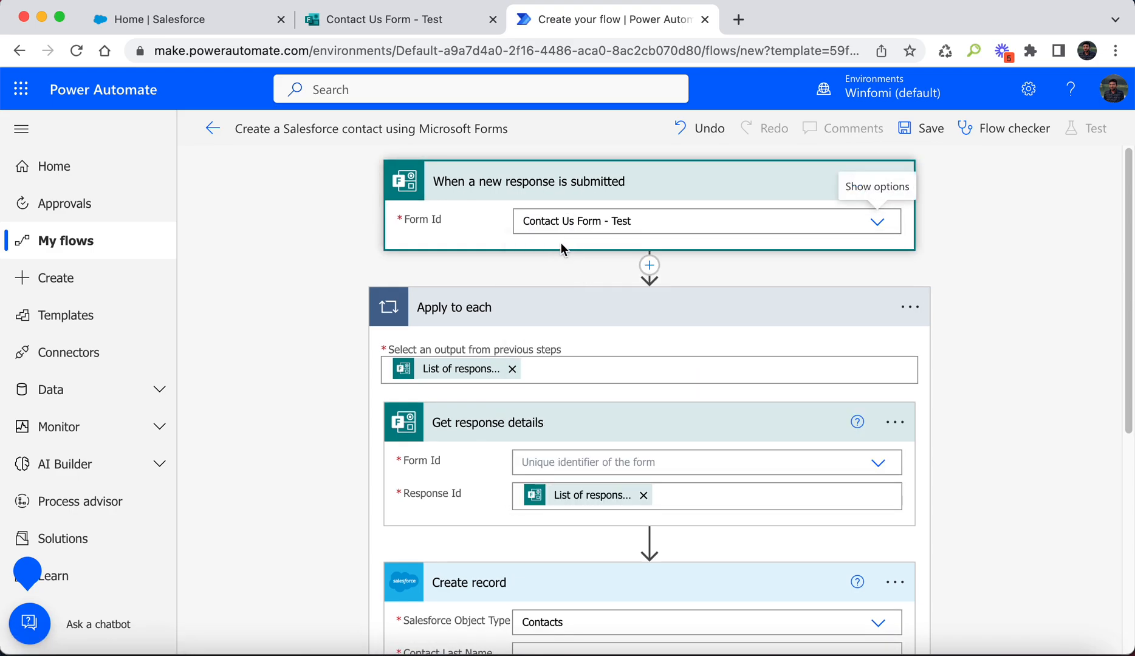
pyautogui.scroll(-3)
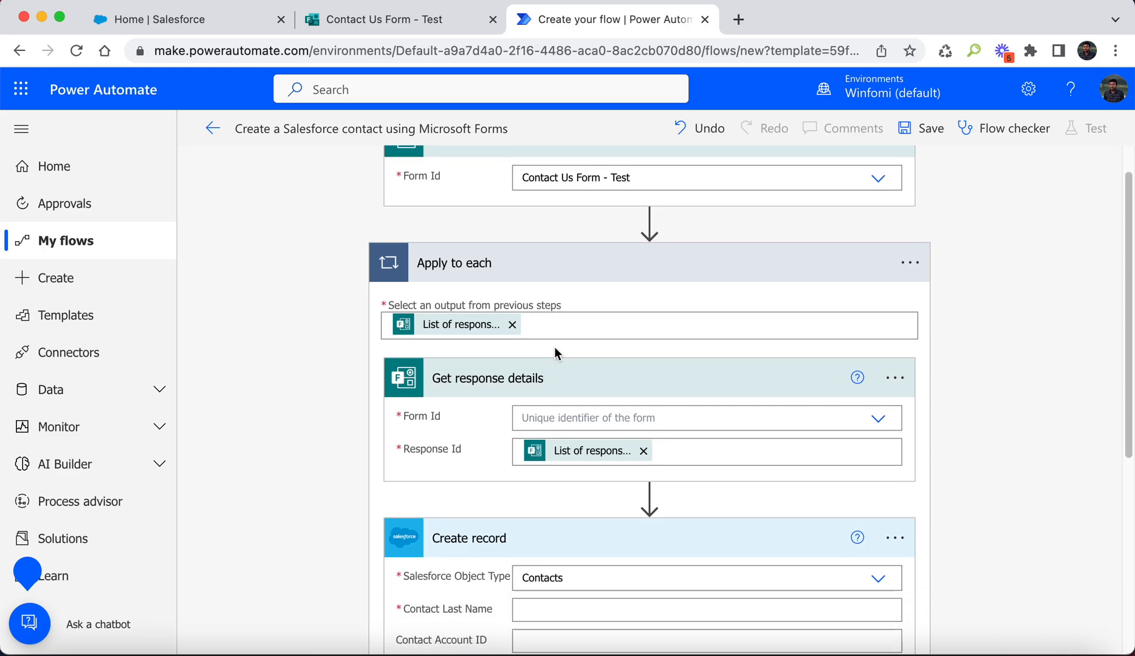
pyautogui.scroll(-3)
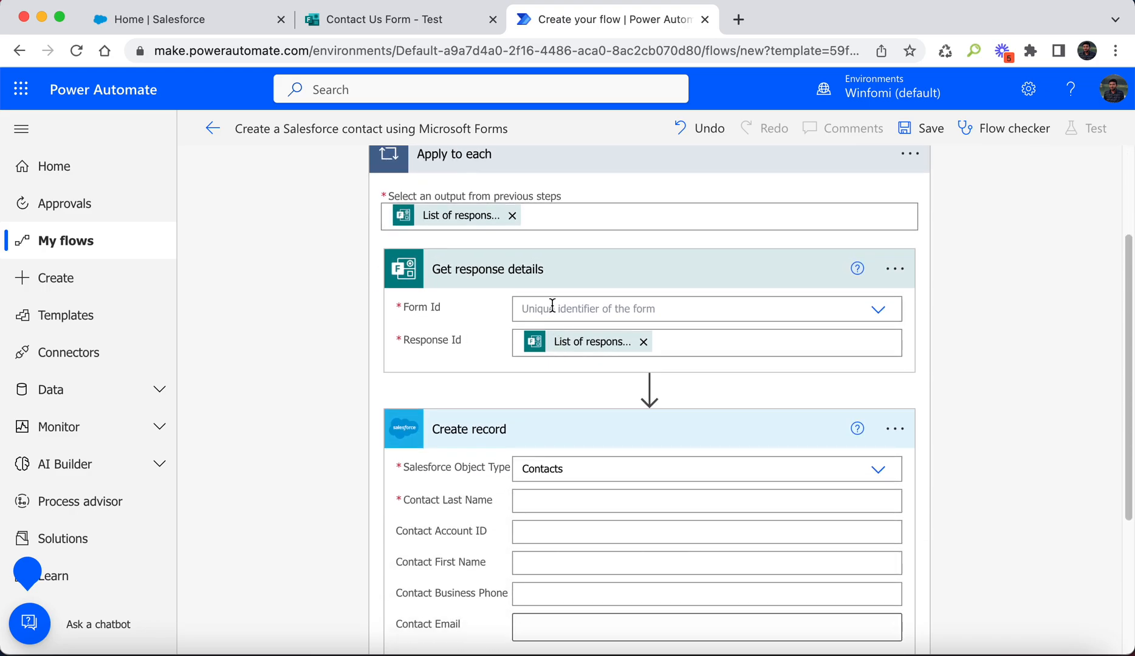
pyautogui.click(877, 309)
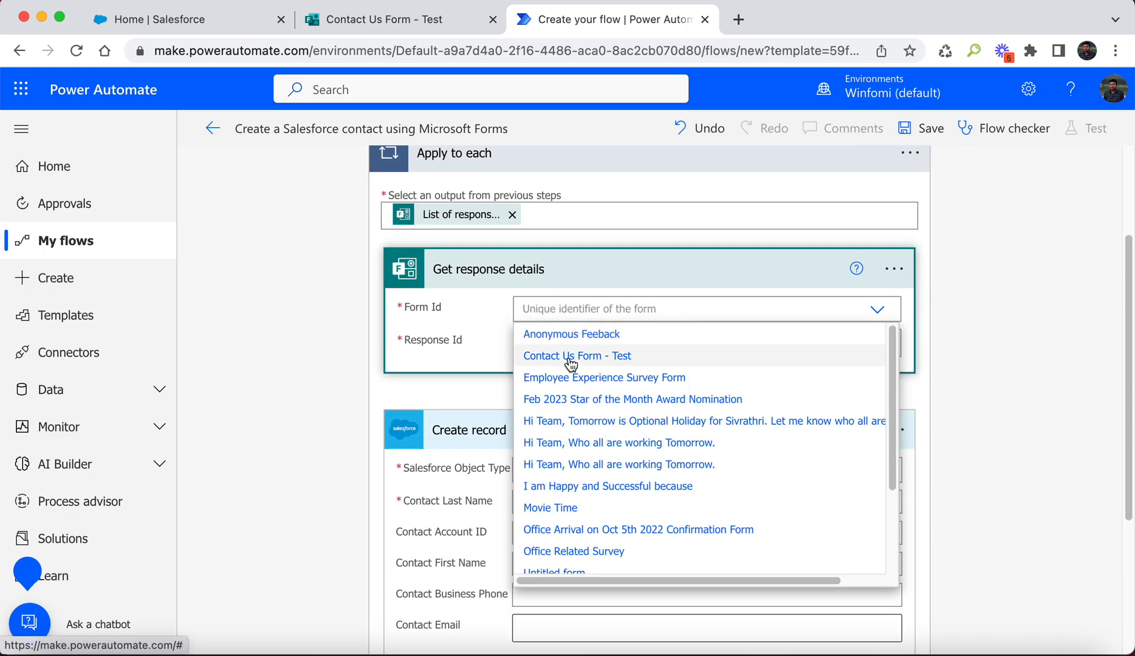
pyautogui.click(577, 356)
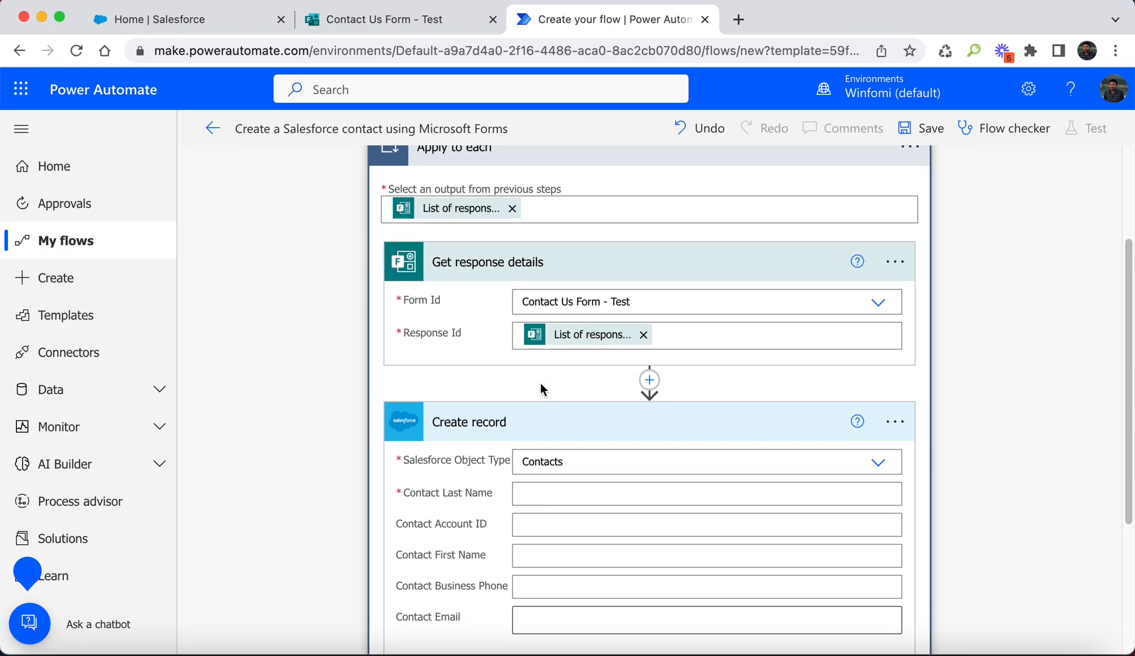
pyautogui.scroll(-3)
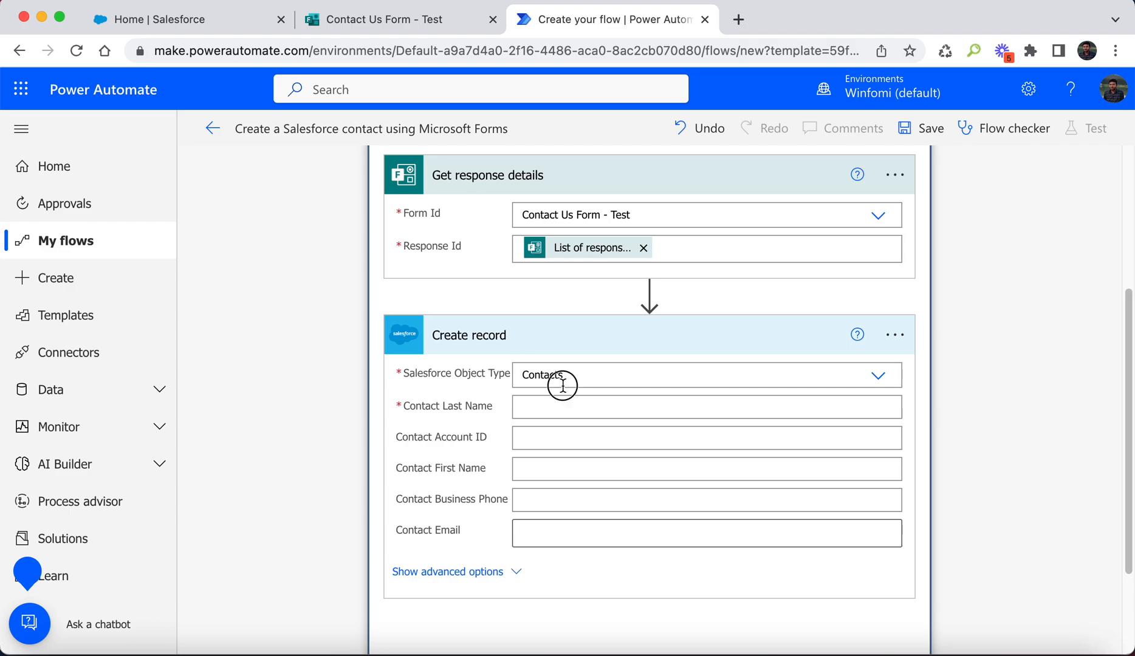
# Map the Salesforce contact's Last Name, First Name and Email to the matching form answers.
pyautogui.click(877, 375)
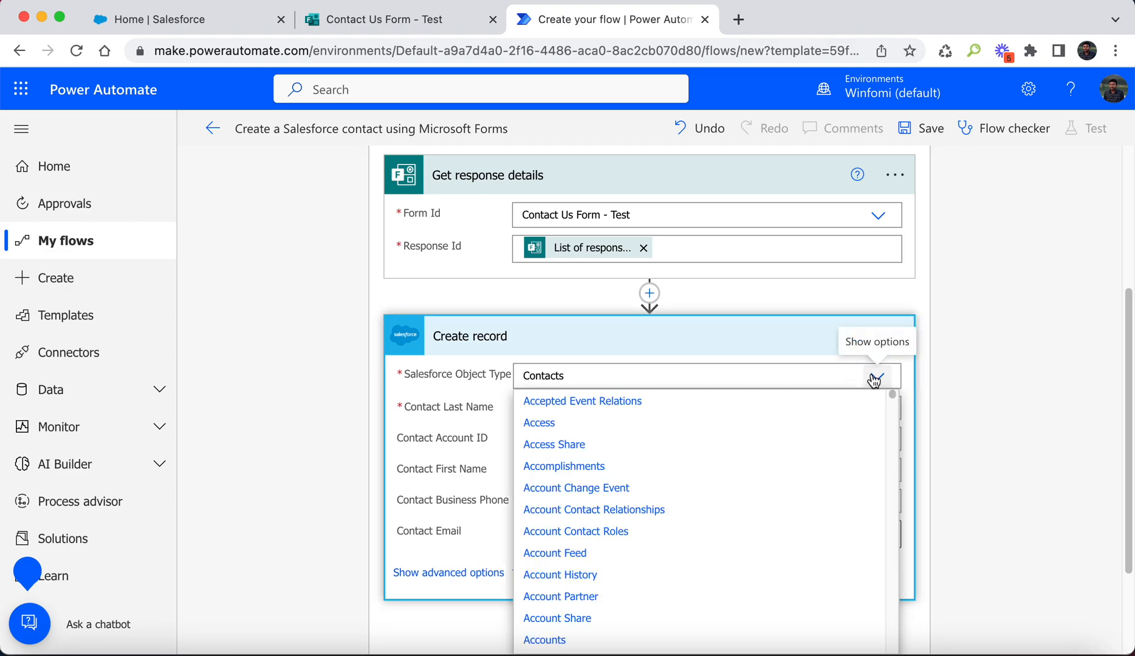
pyautogui.moveTo(496, 385)
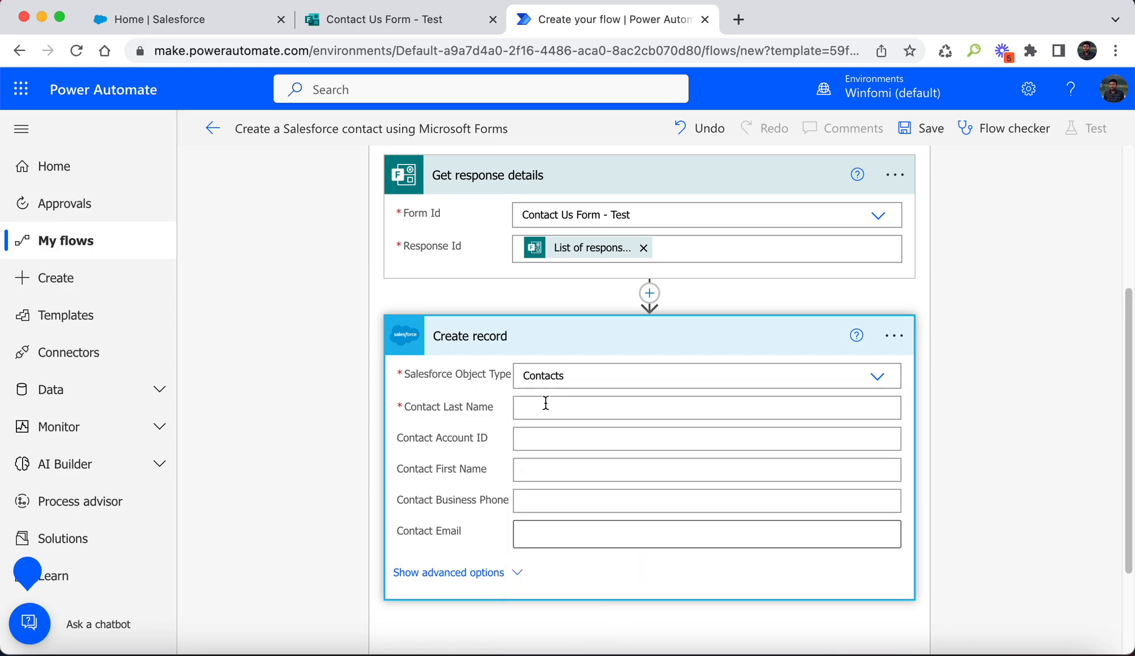
pyautogui.click(706, 407)
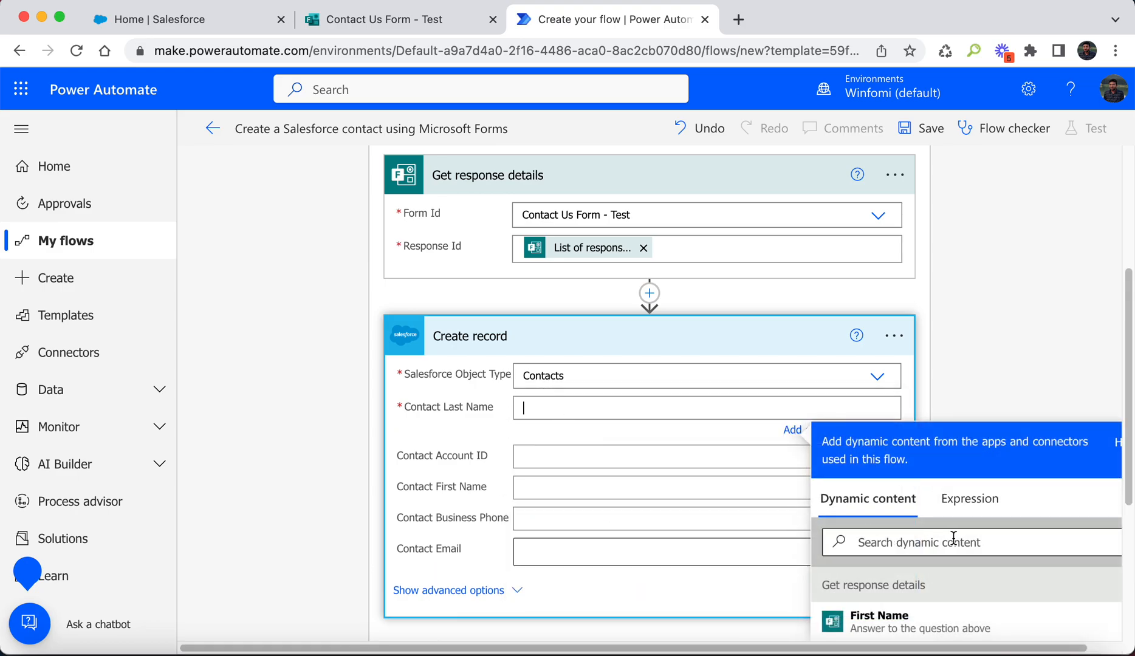
pyautogui.scroll(-3)
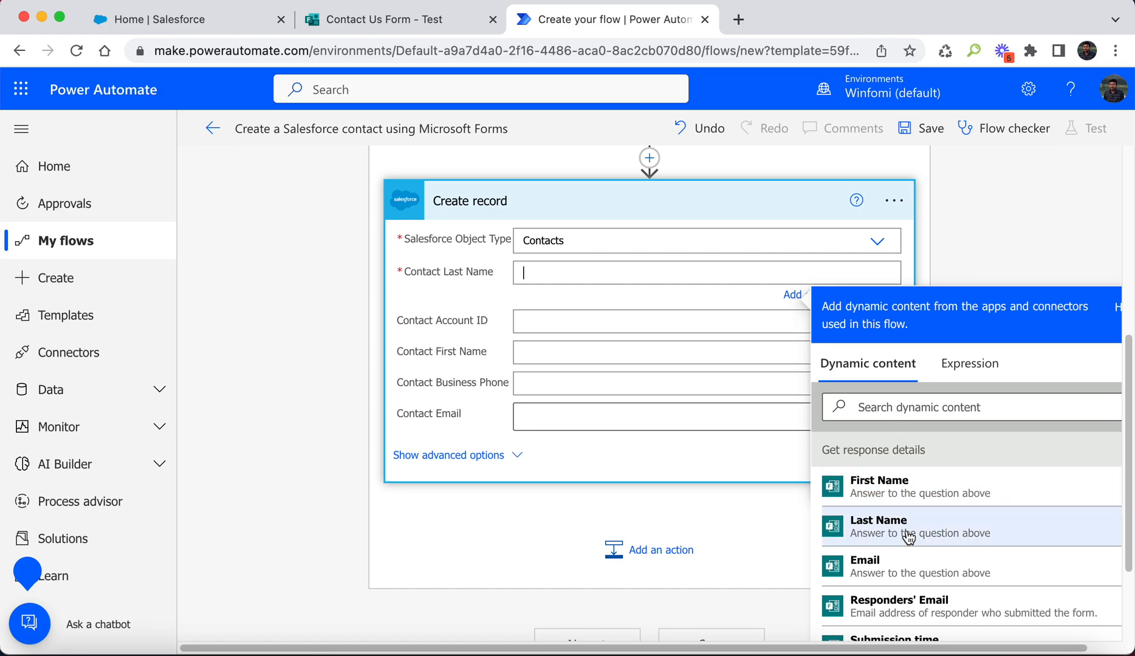
pyautogui.moveTo(840, 550)
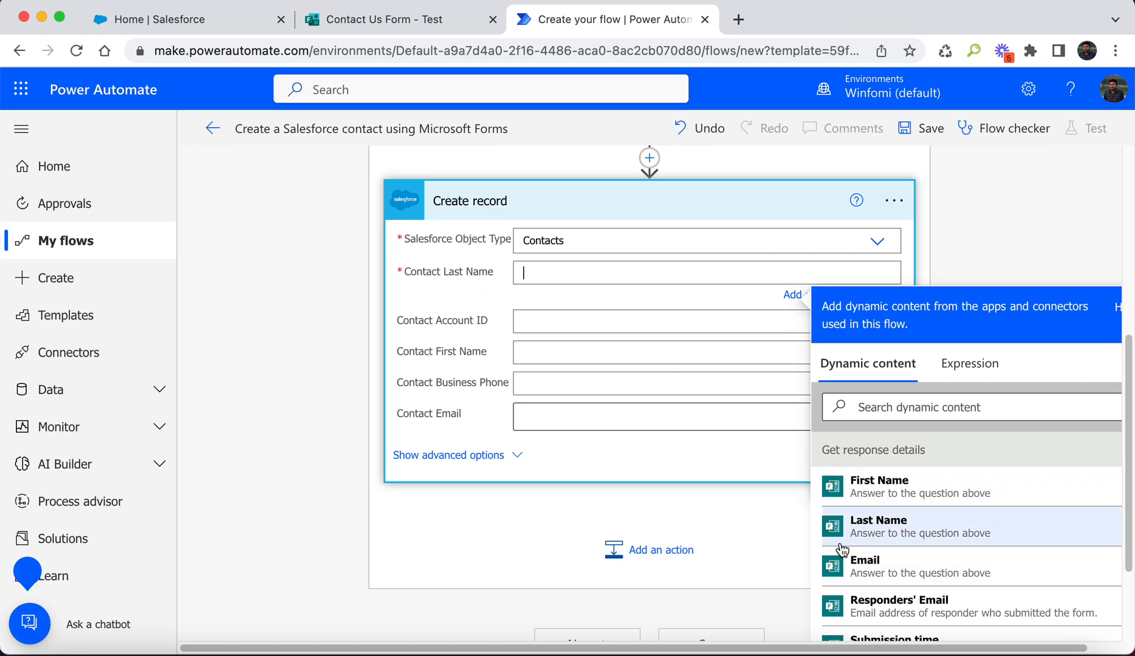
pyautogui.click(878, 526)
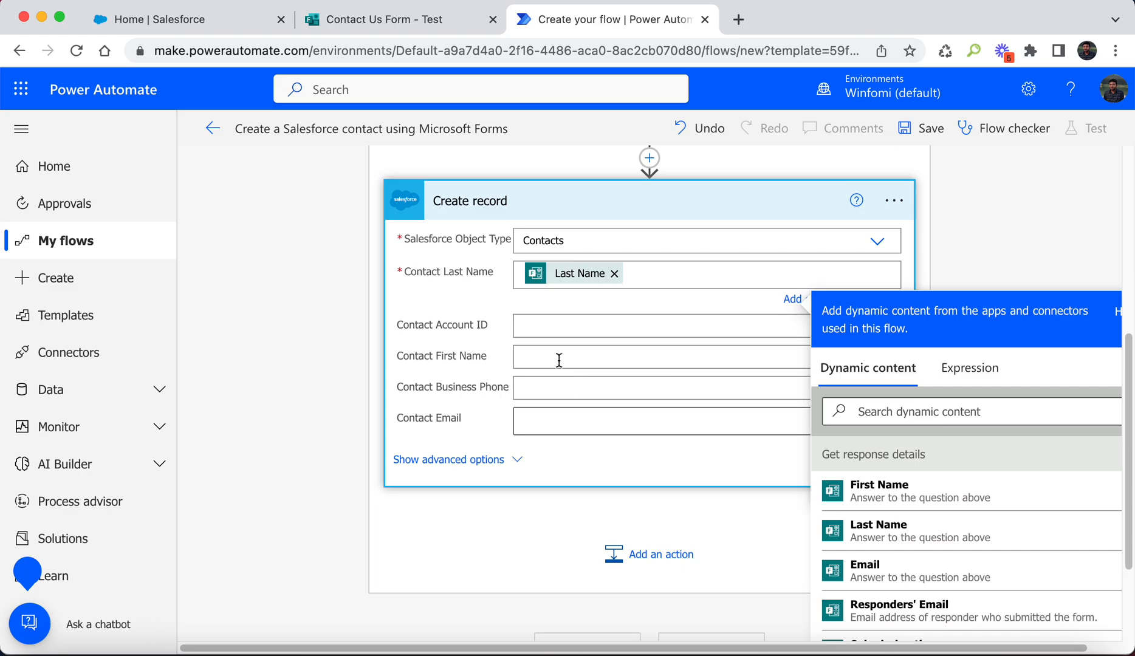
pyautogui.click(879, 484)
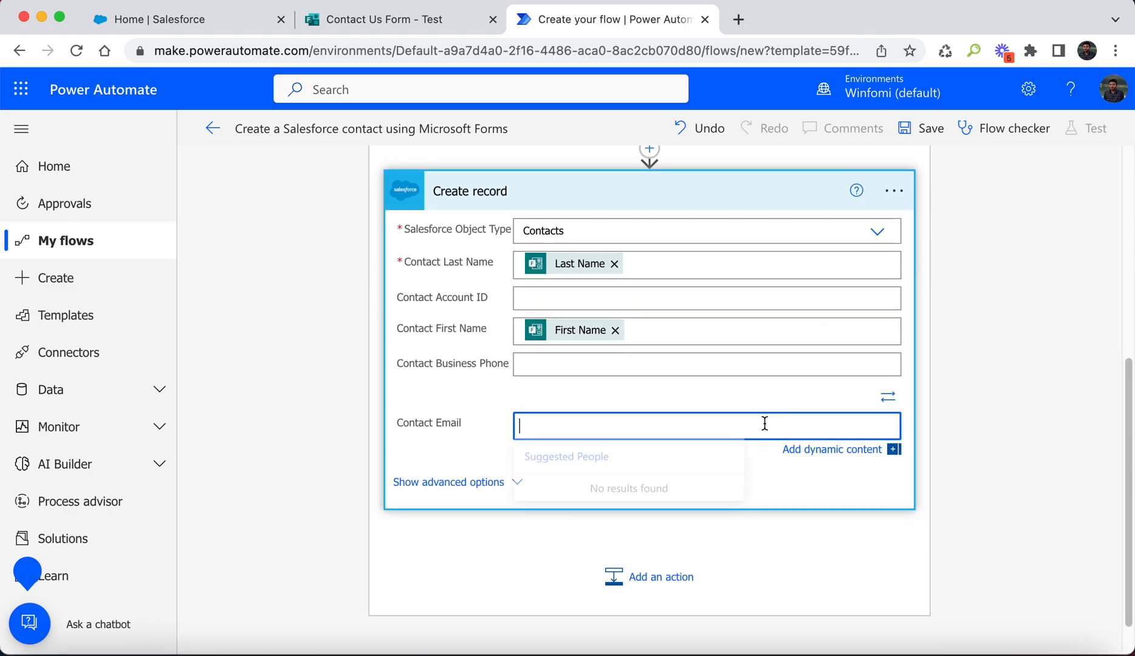
pyautogui.click(832, 449)
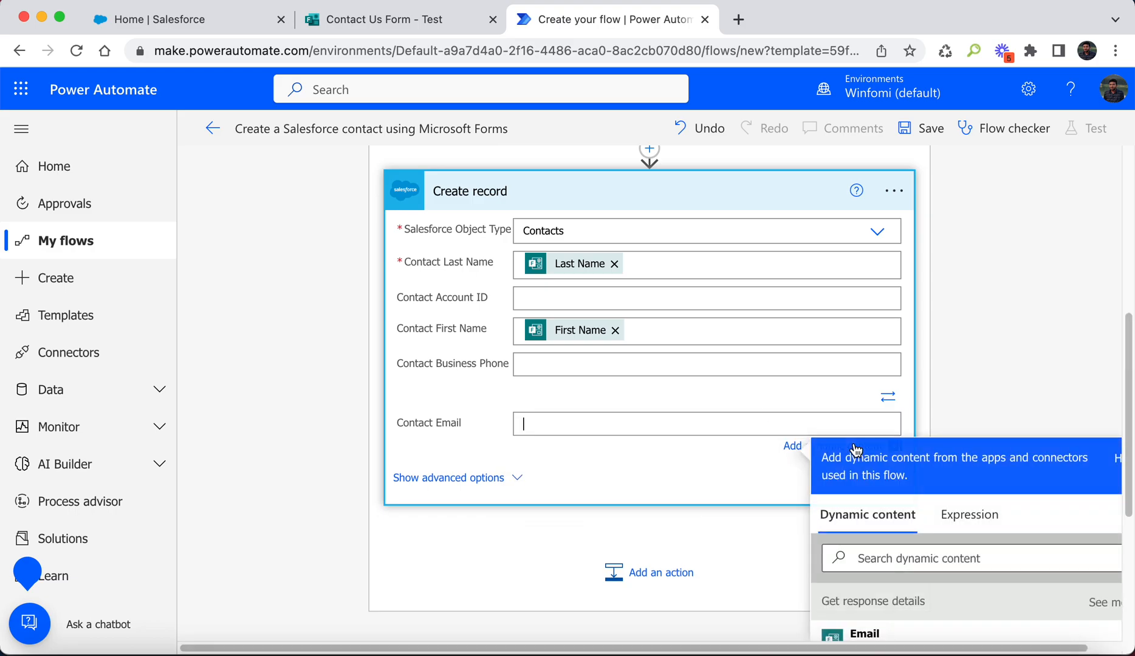
pyautogui.click(863, 634)
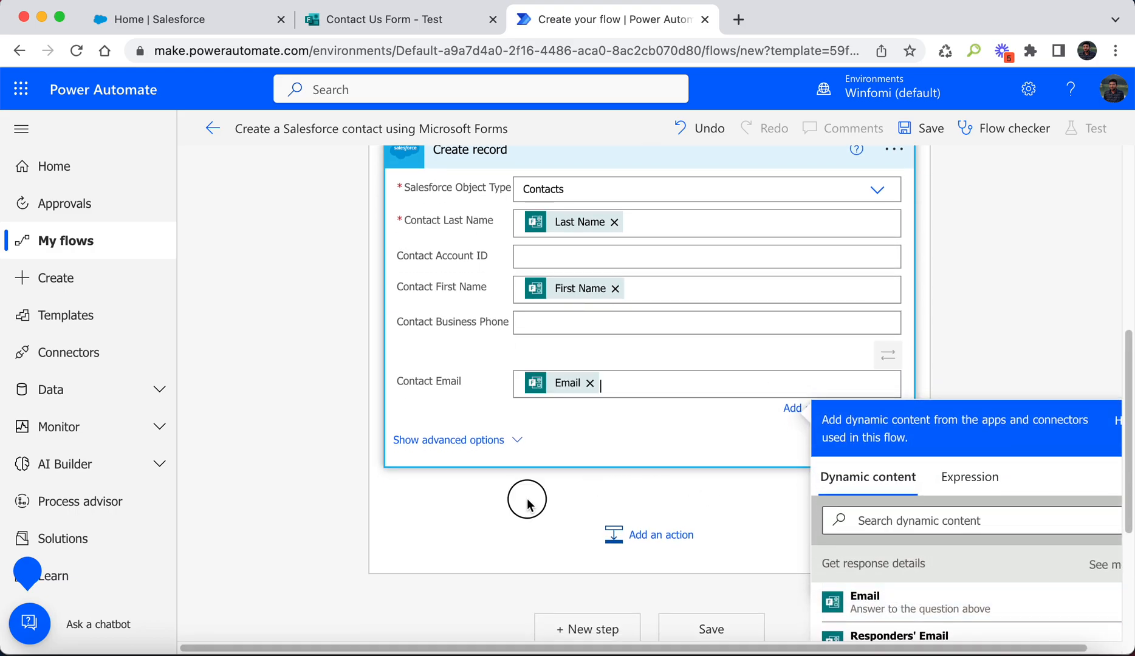
pyautogui.scroll(3)
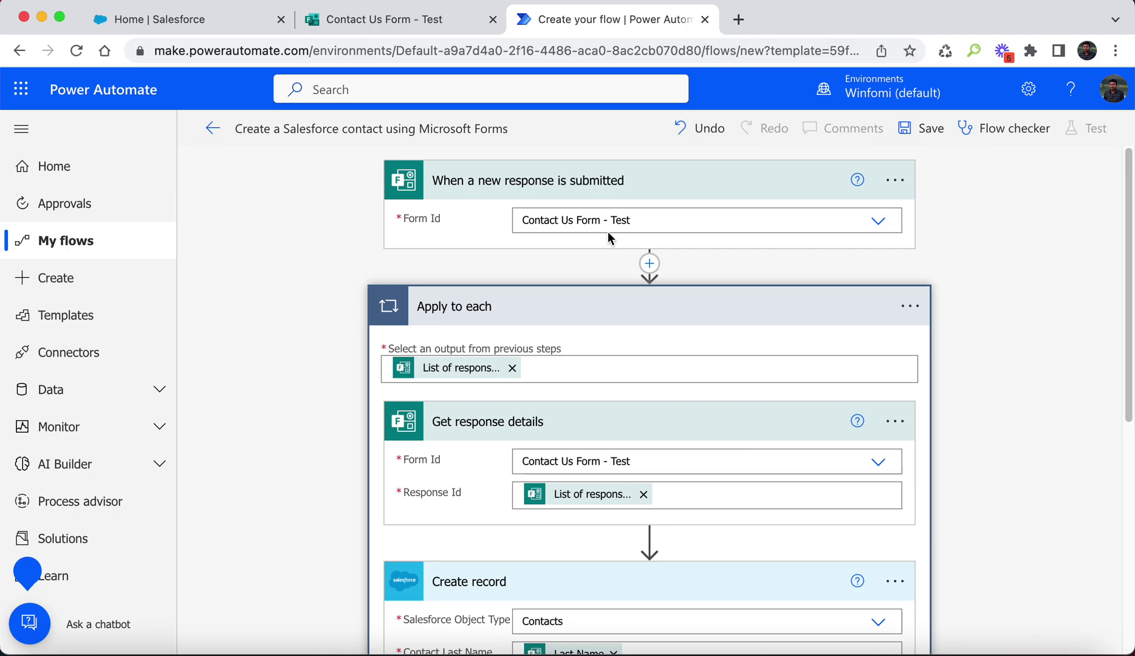
pyautogui.moveTo(525, 437)
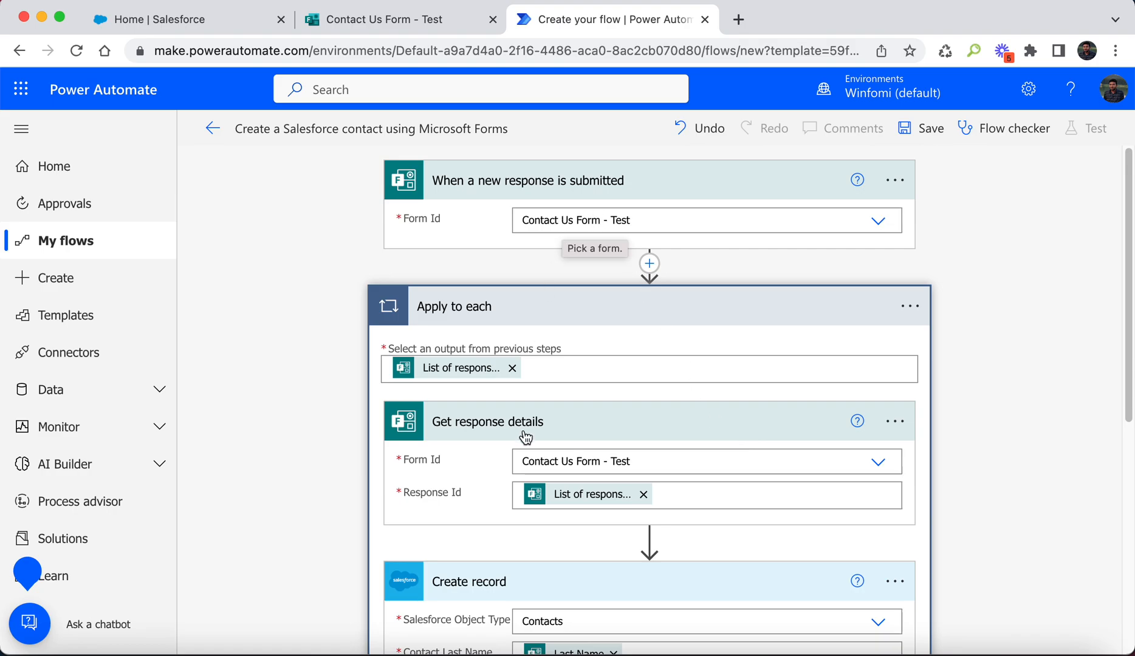
pyautogui.scroll(-3)
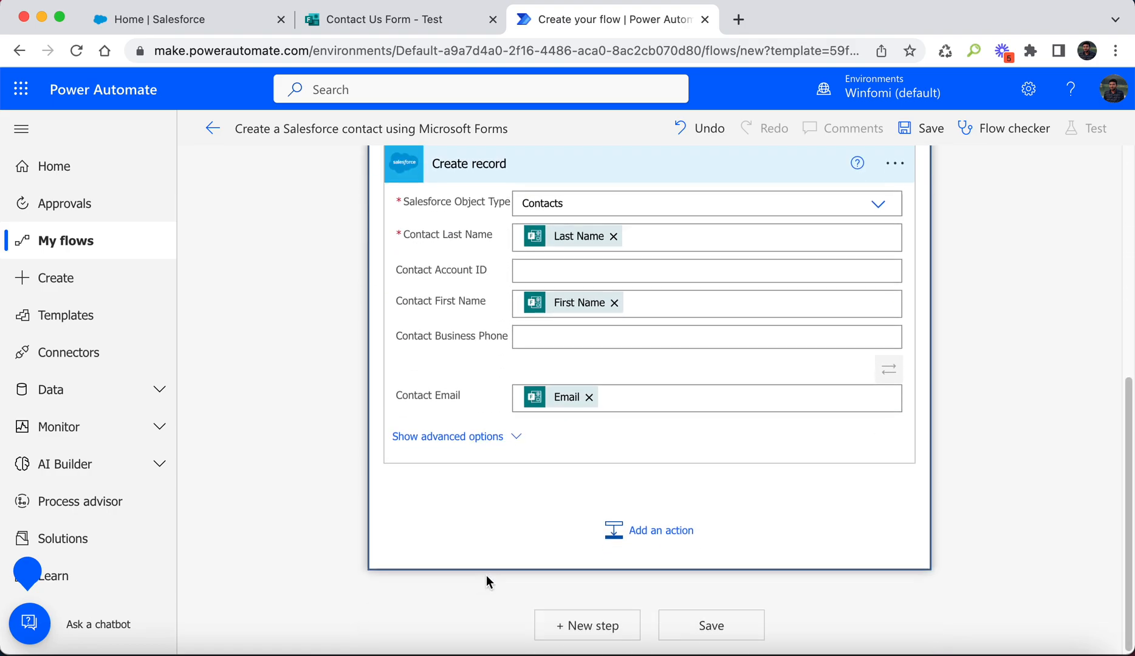
# Save the flow and confirm in My flows that it is turned on.
pyautogui.click(711, 625)
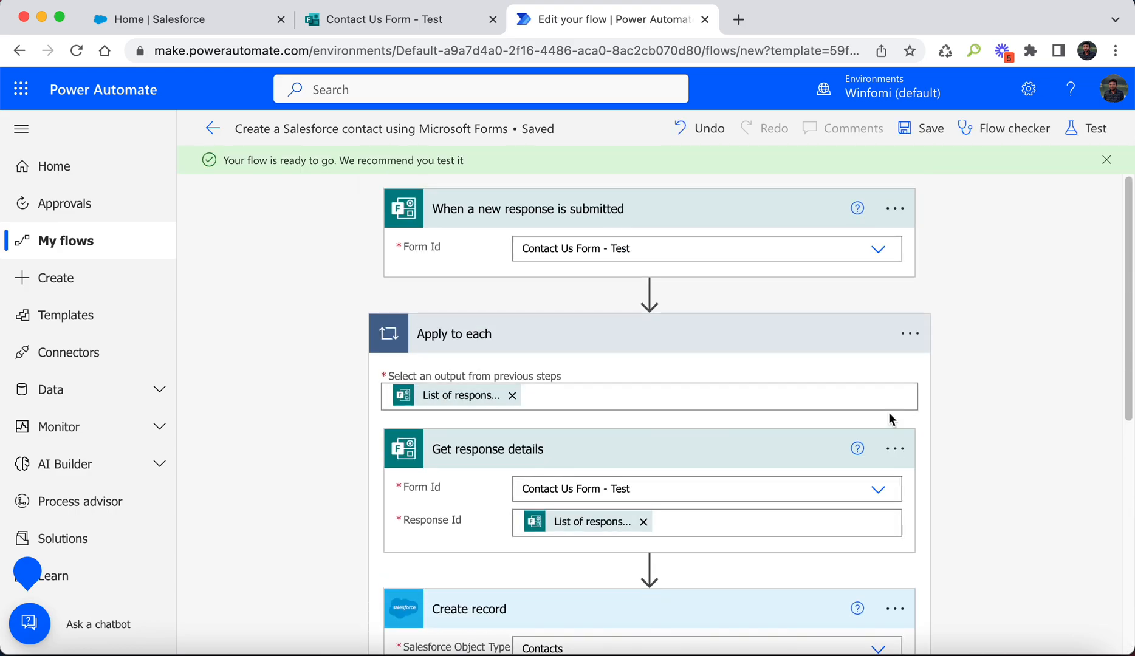
pyautogui.moveTo(135, 243)
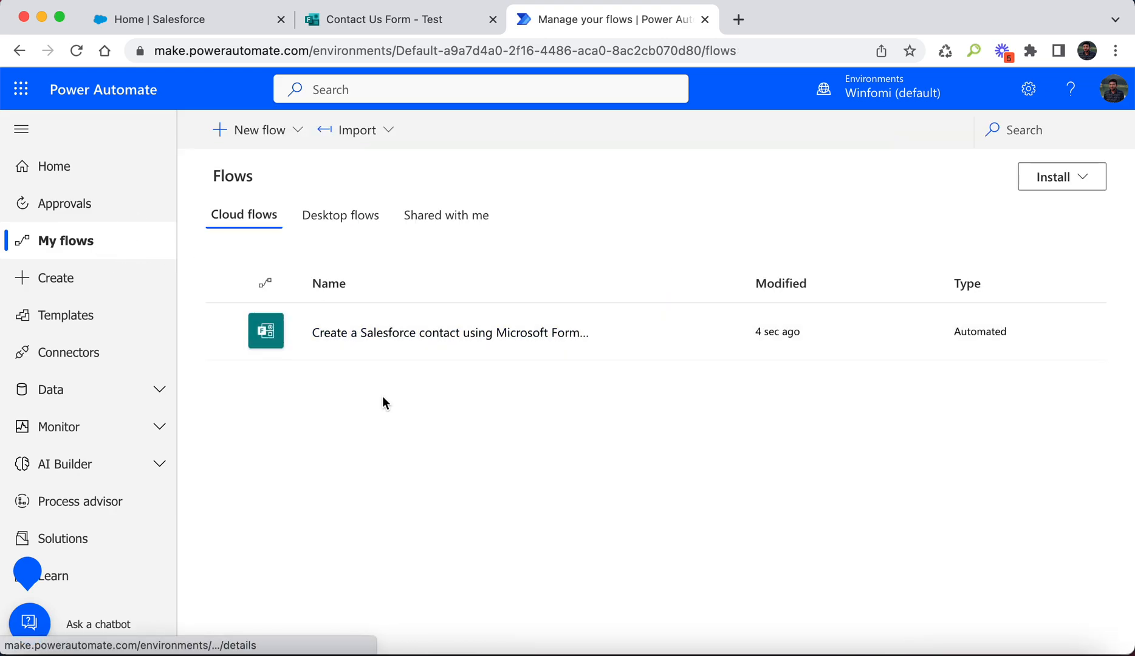
pyautogui.click(730, 334)
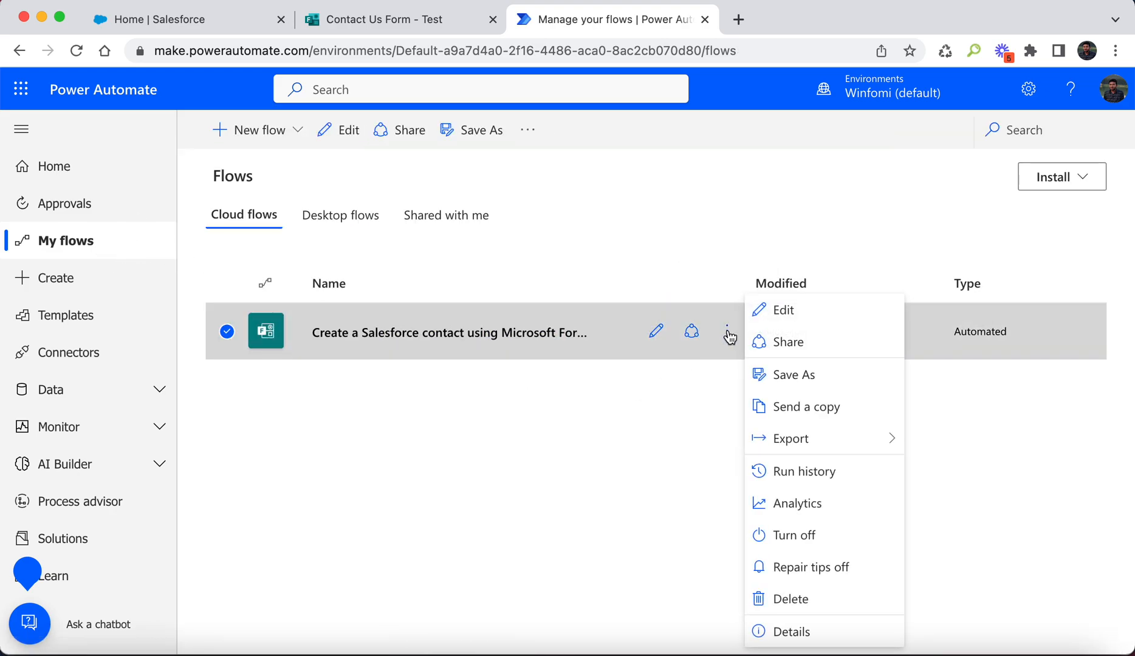
pyautogui.moveTo(792, 535)
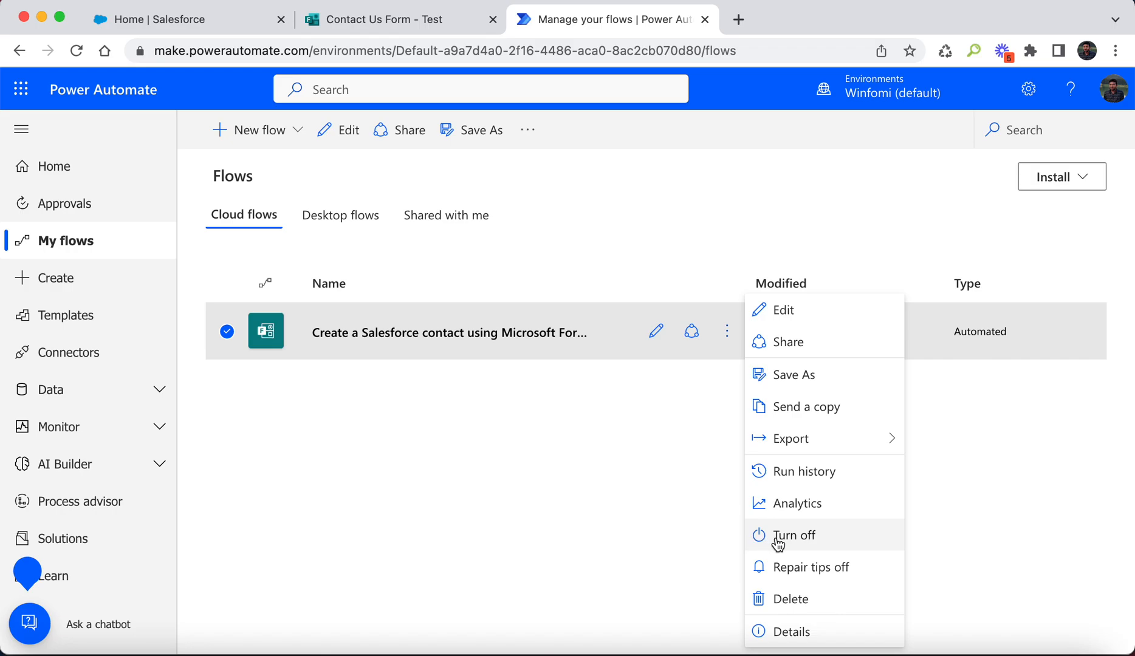
pyautogui.moveTo(786, 541)
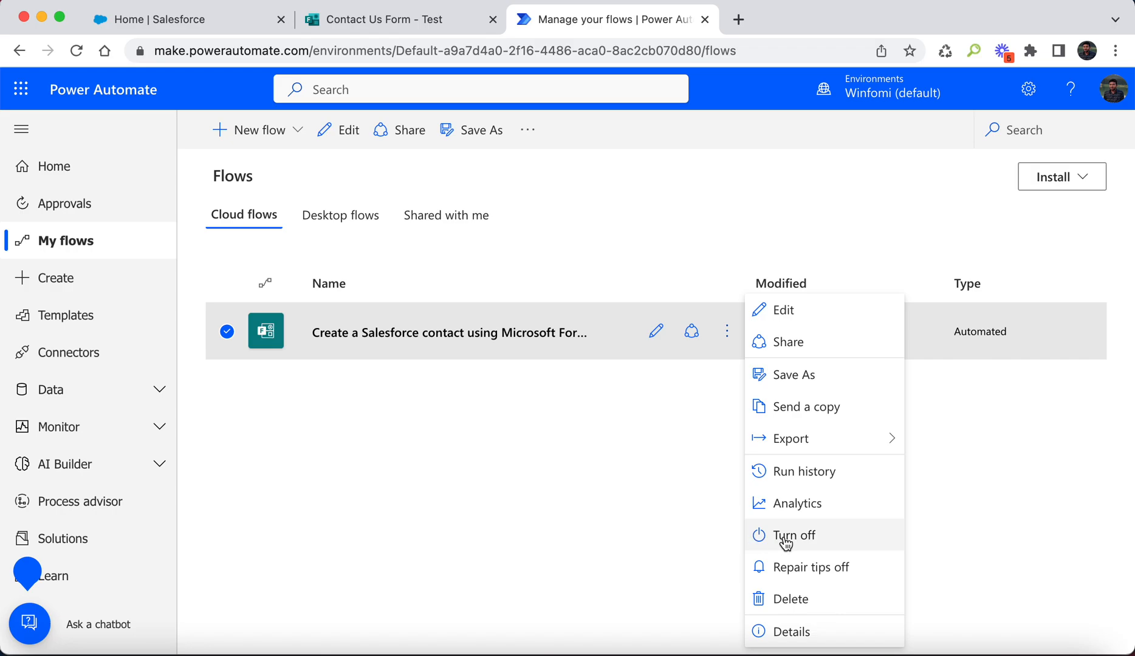
pyautogui.click(792, 535)
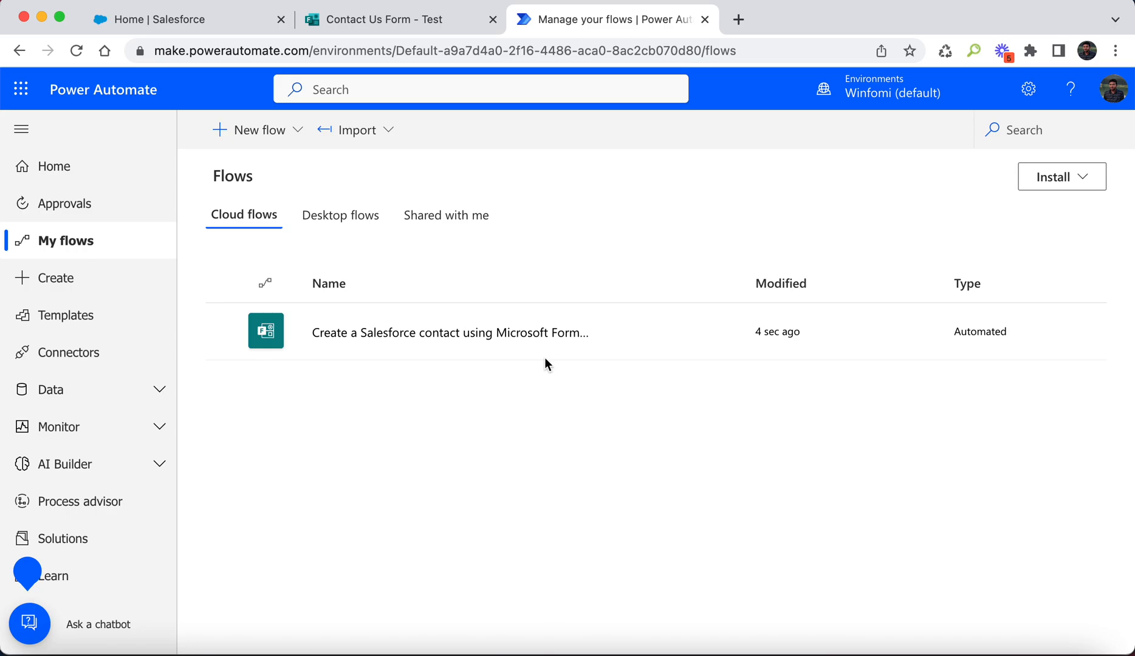
pyautogui.moveTo(420, 58)
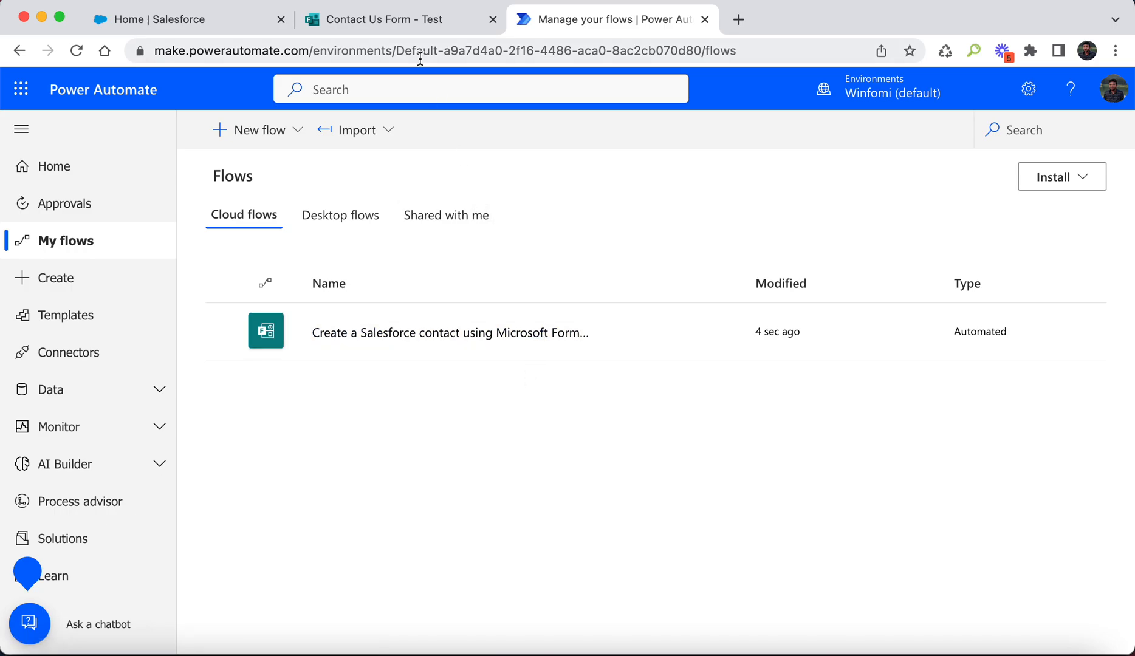
# Fill the form with Microsoft Form Test, PowerAutomate and a gmail.com email, then search Salesforce.
pyautogui.click(400, 19)
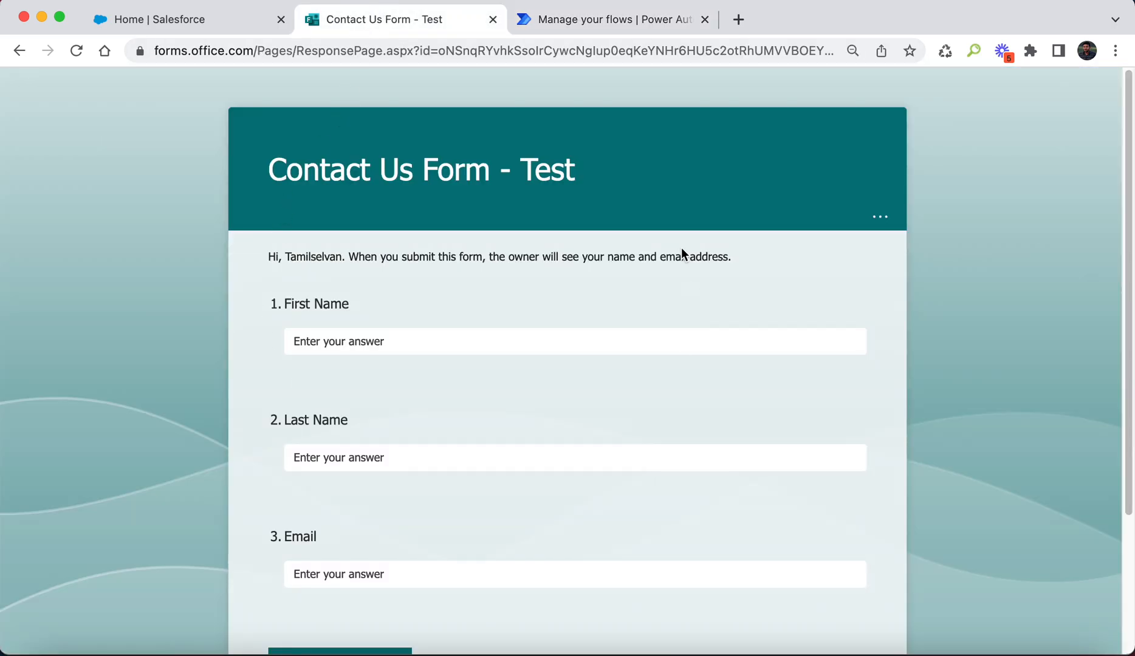
pyautogui.moveTo(314, 150)
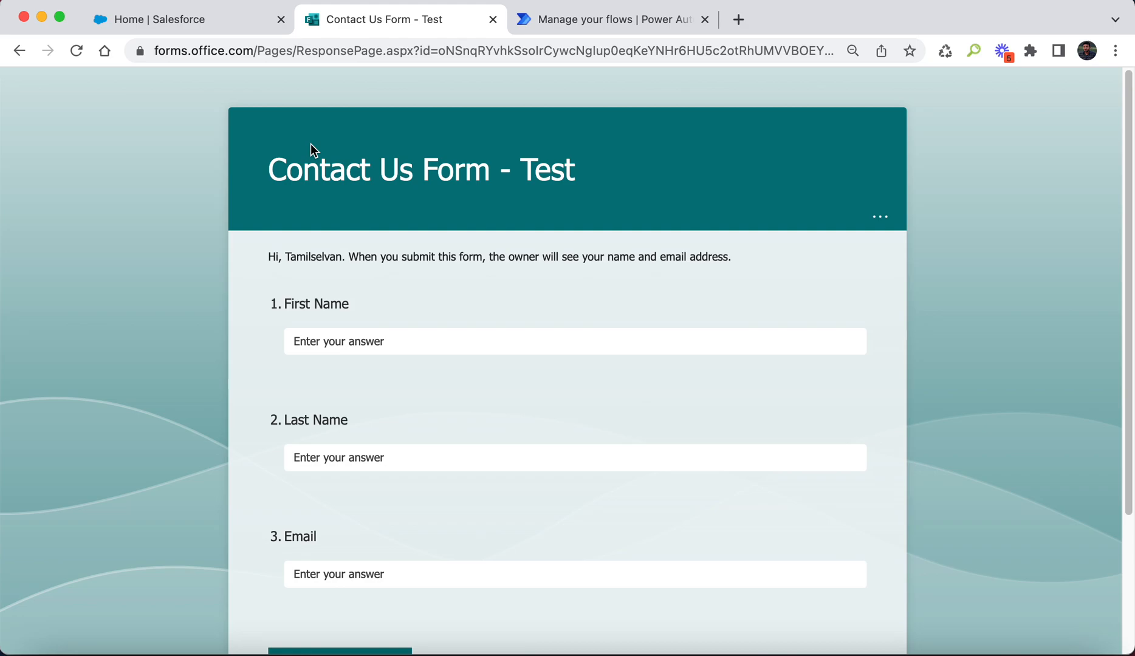
pyautogui.moveTo(310, 161)
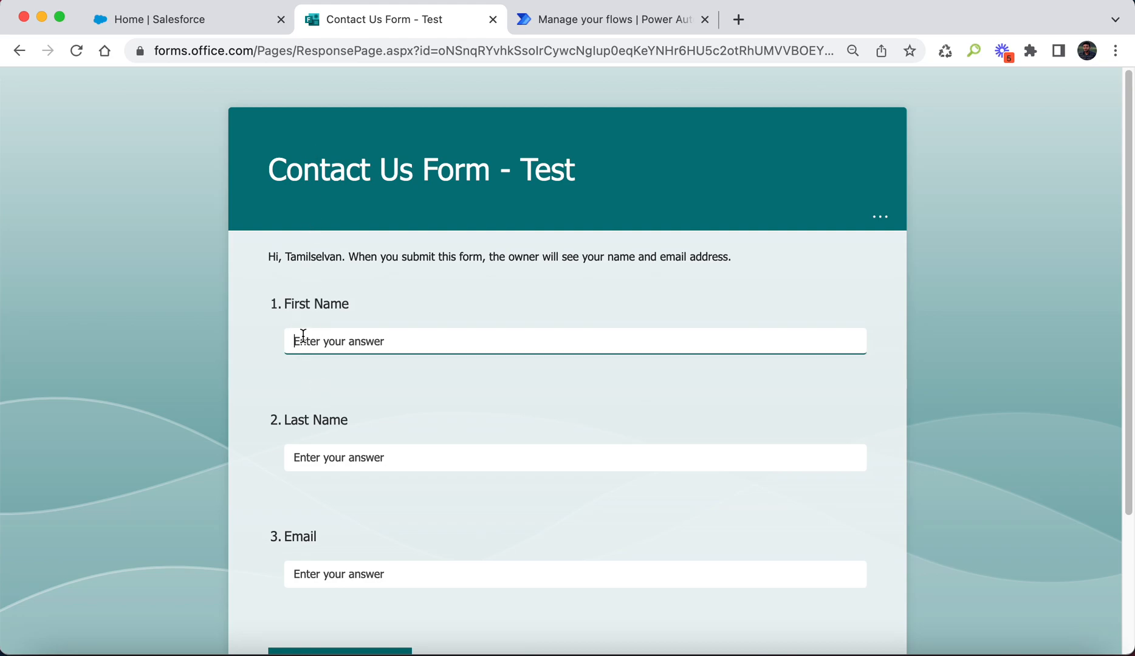
pyautogui.write('Mid')
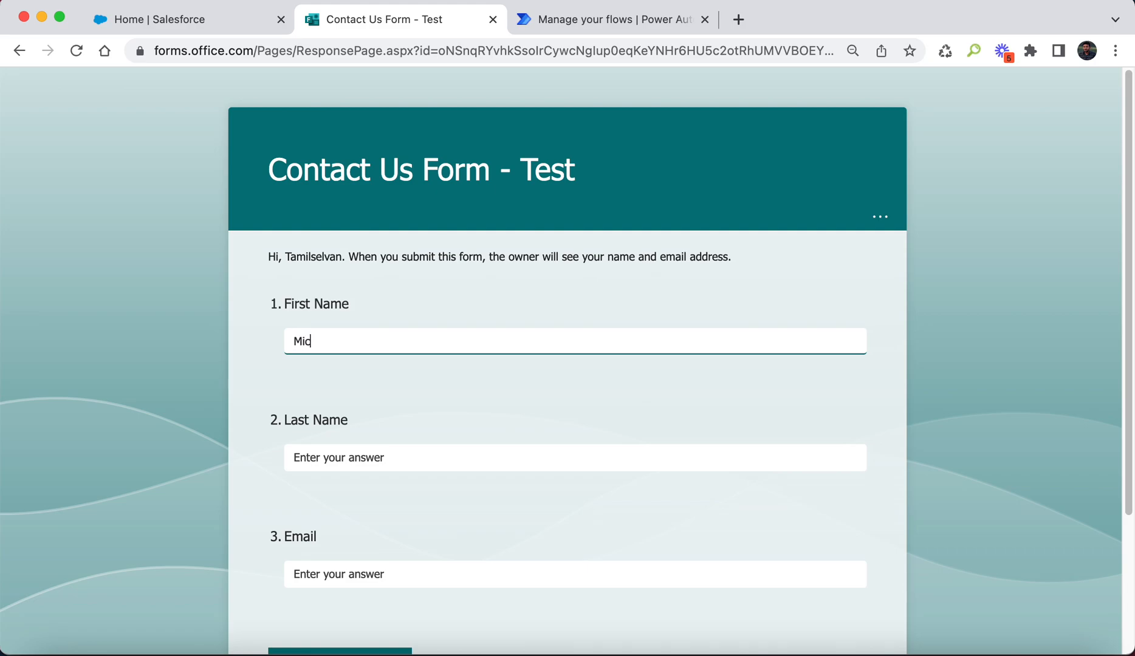
pyautogui.write('Microsoft F')
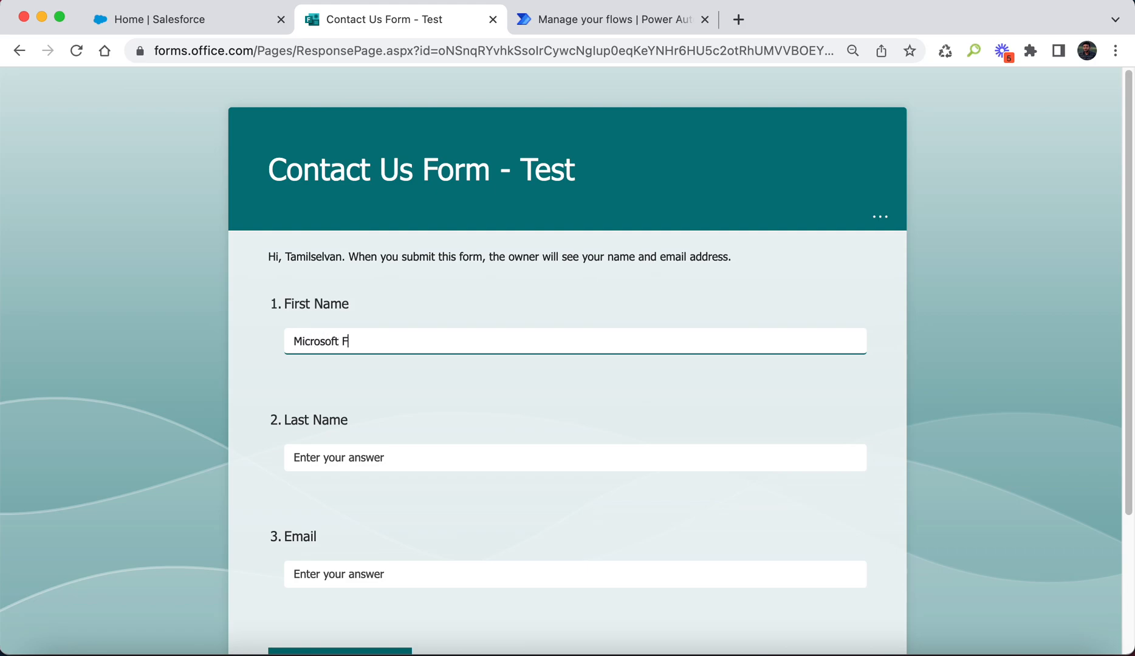
pyautogui.write('orm T')
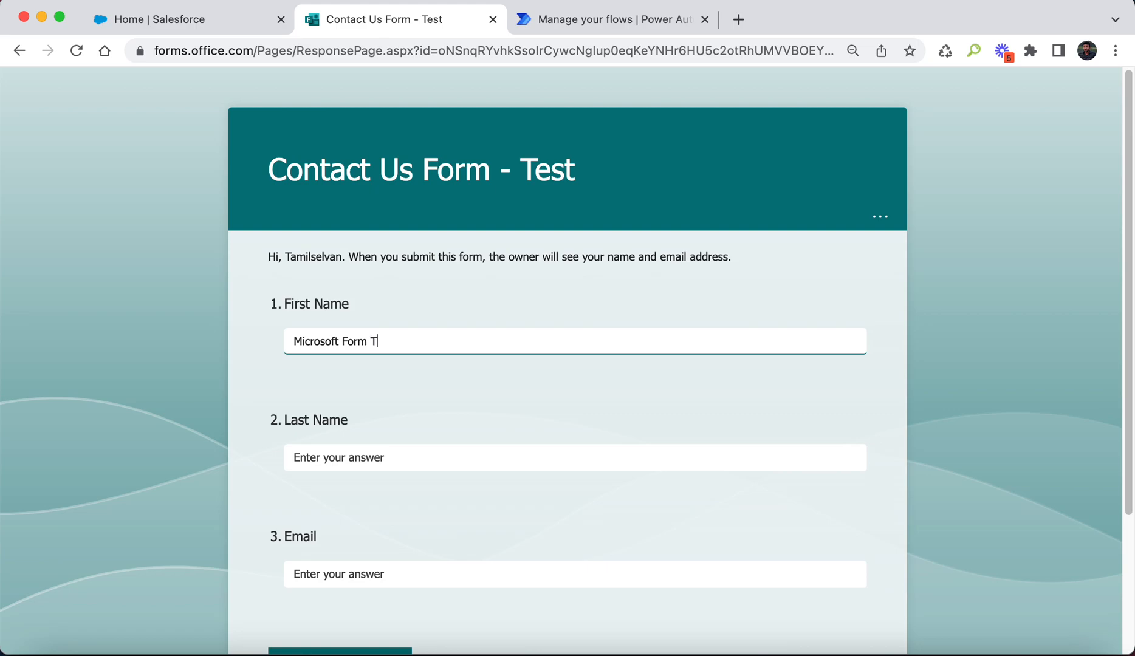
pyautogui.write('est')
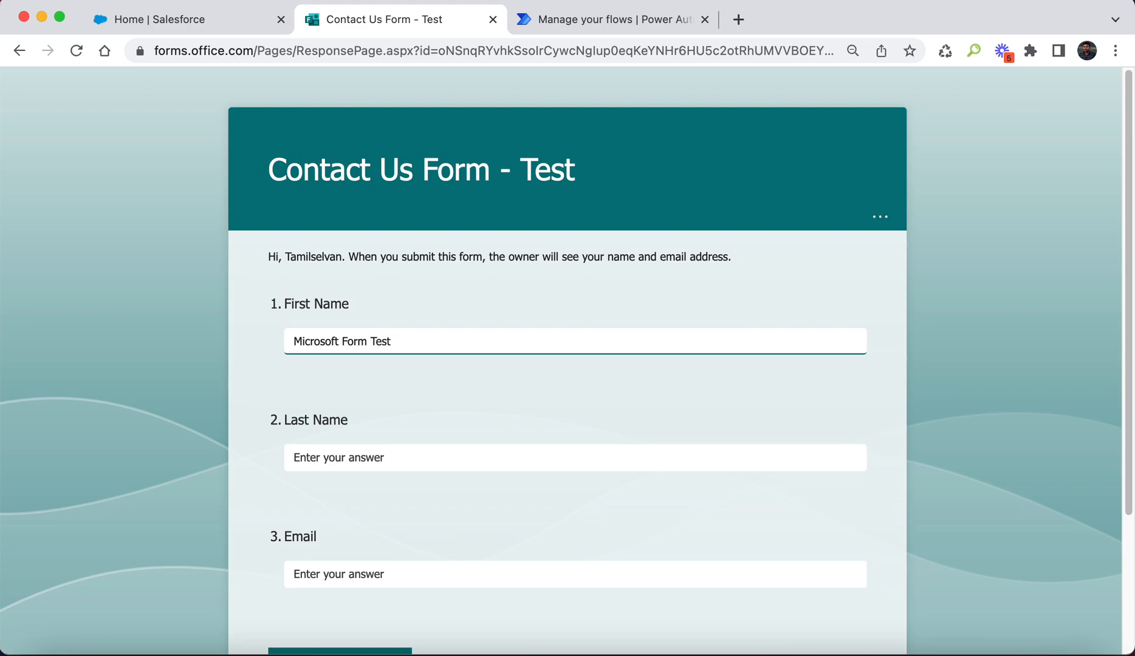
pyautogui.write('PowerAutomat')
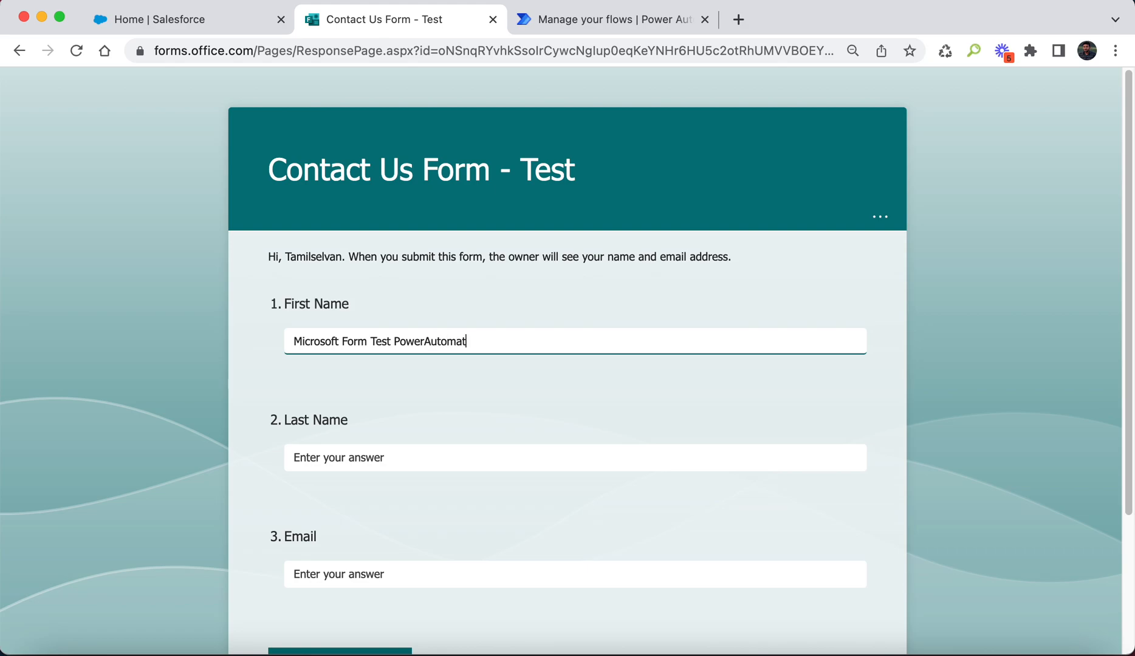
pyautogui.write('e')
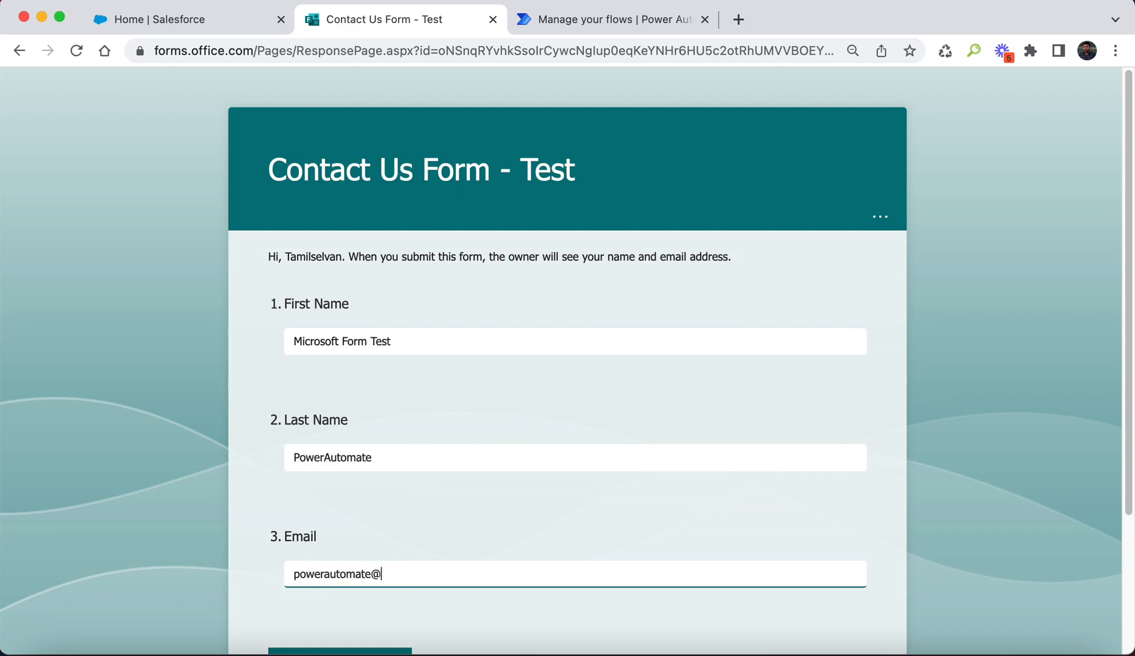
pyautogui.write('gmail.com')
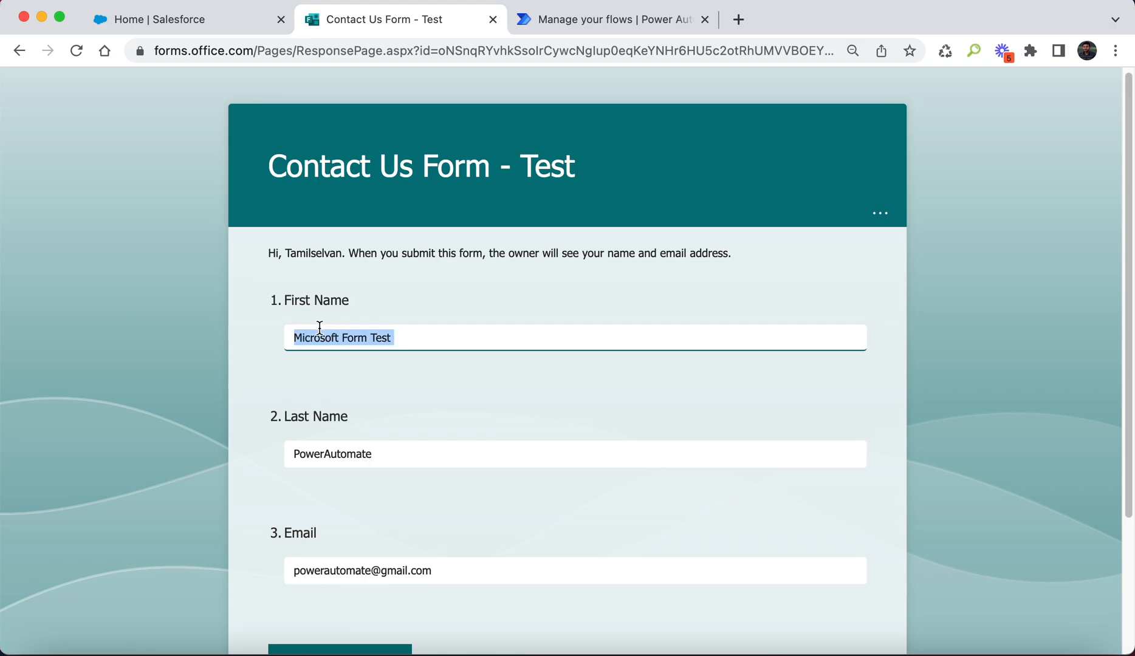
pyautogui.click(187, 20)
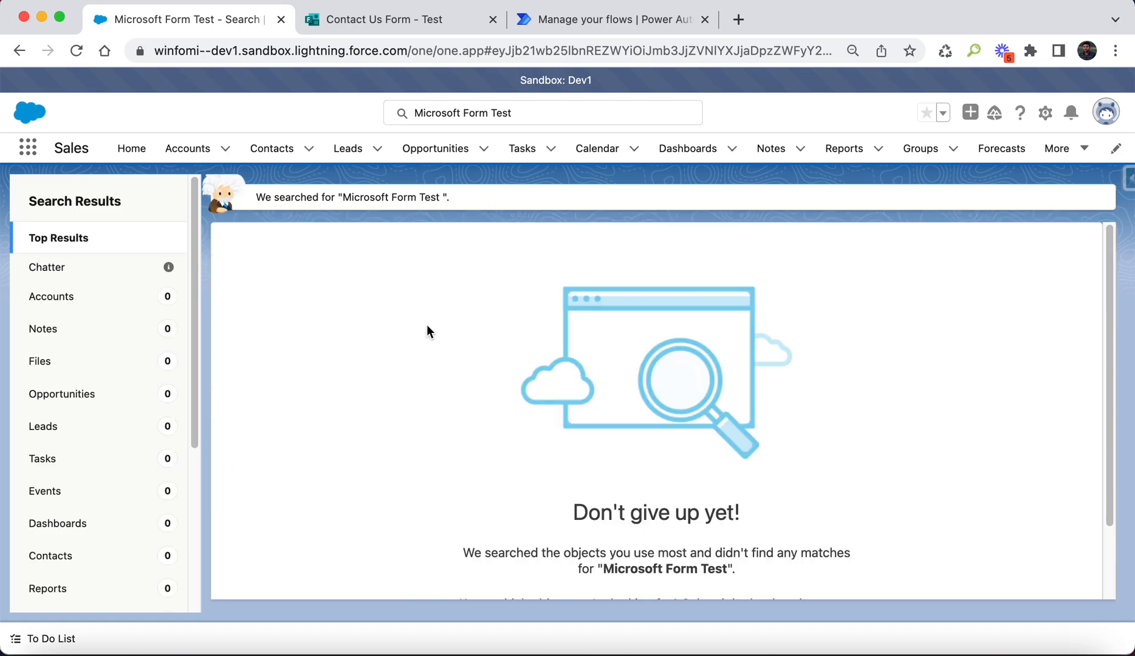
pyautogui.moveTo(324, 19)
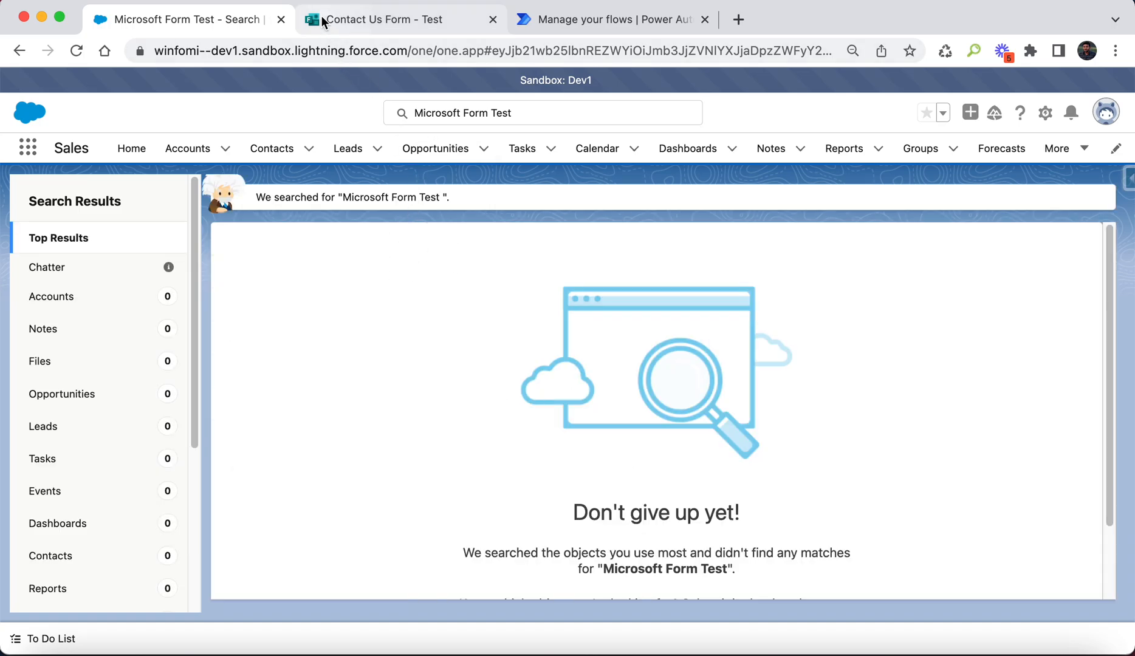
# Submit the filled-in Contact Us Form test response.
pyautogui.click(401, 19)
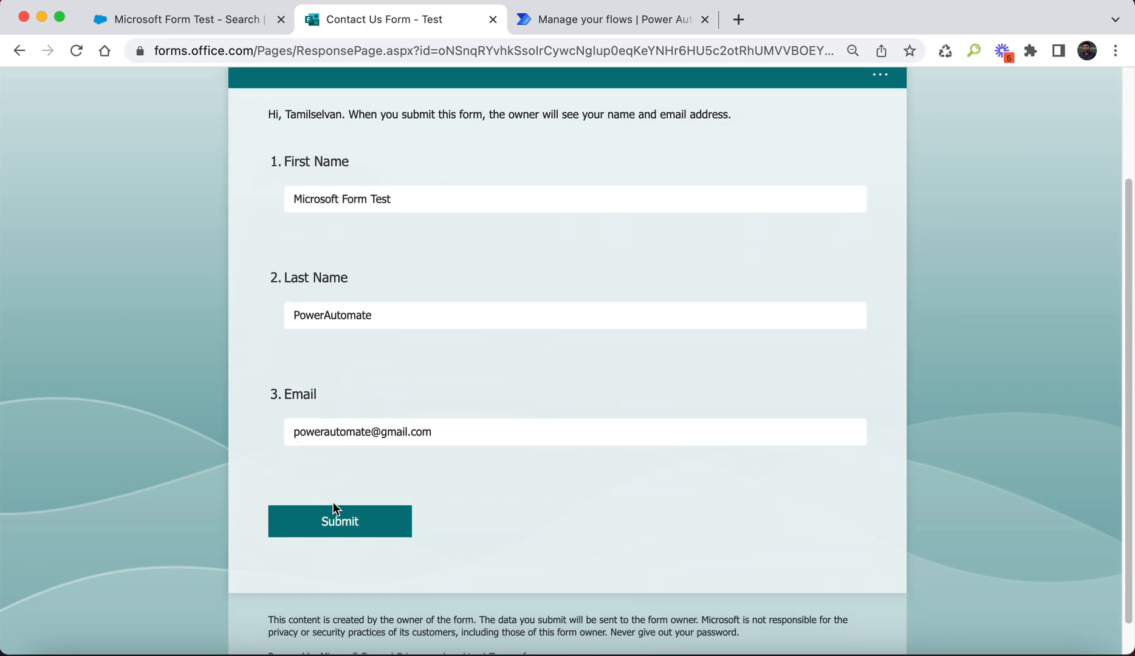
pyautogui.click(339, 521)
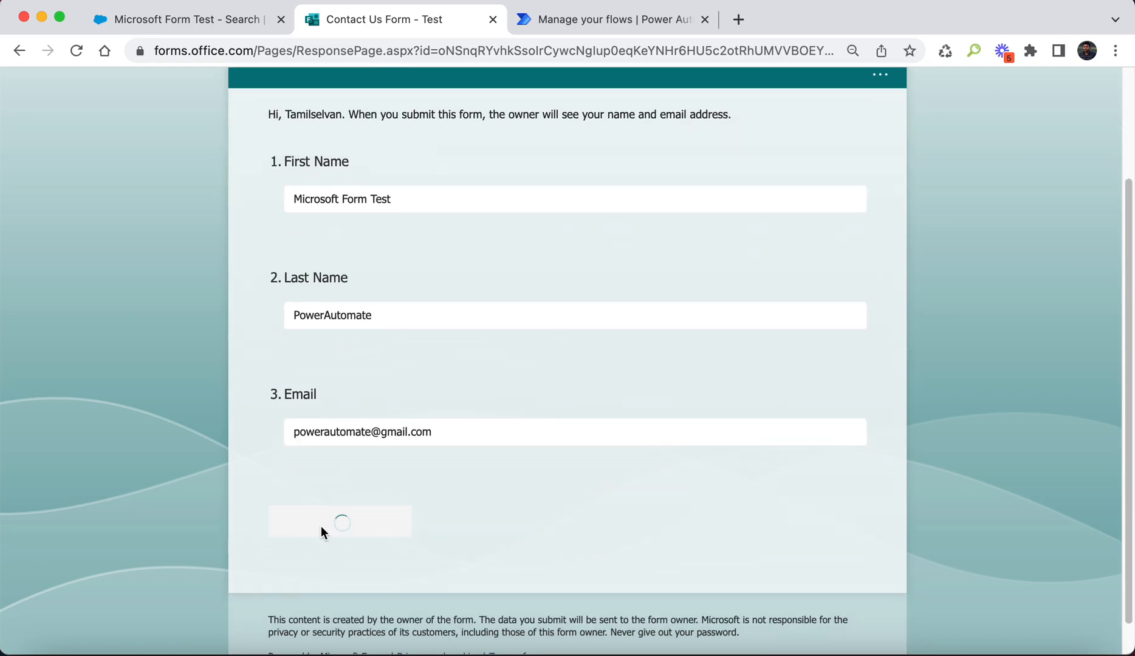
pyautogui.click(340, 522)
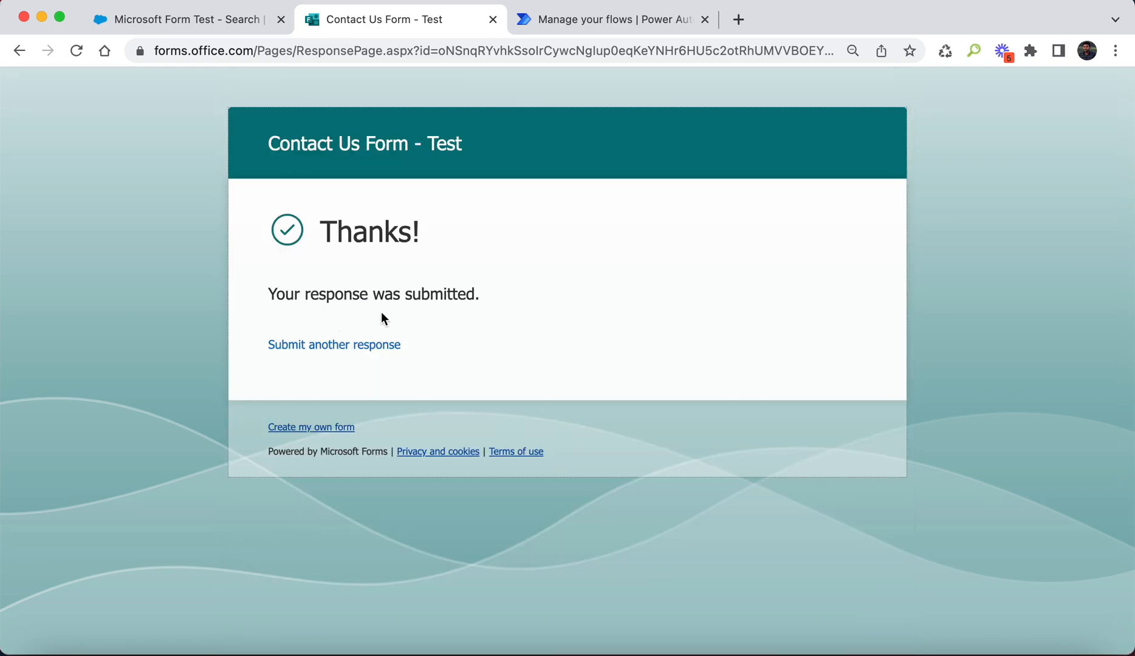
pyautogui.click(181, 19)
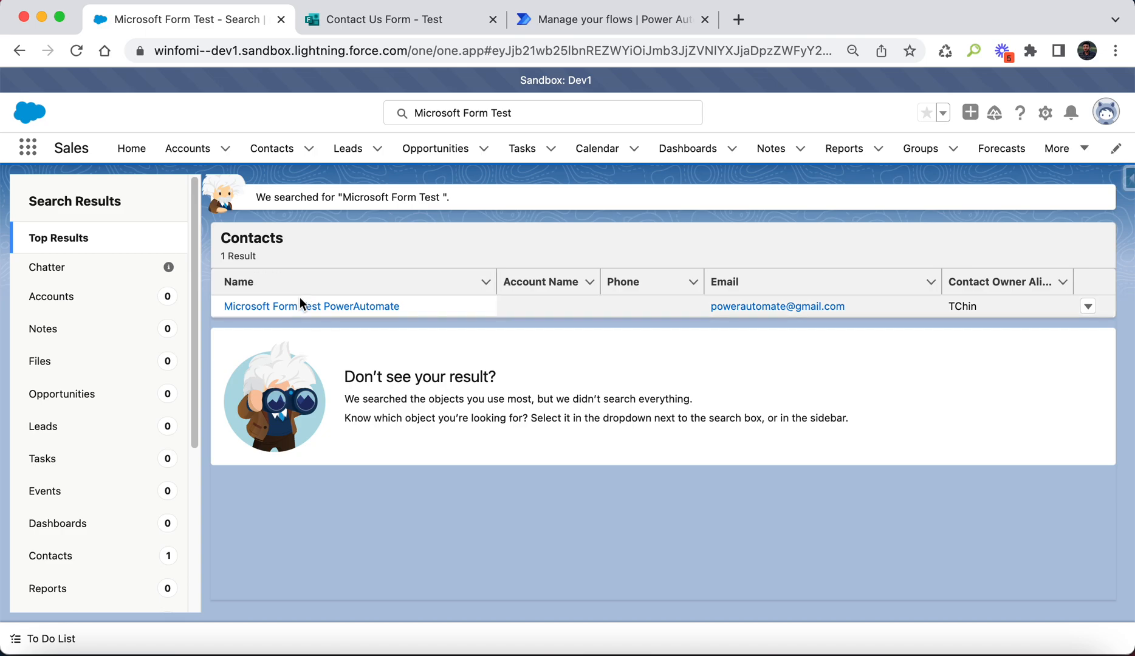
# Open the Microsoft Form Test PowerAutomate contact, check its name fields, and return to the form.
pyautogui.click(311, 306)
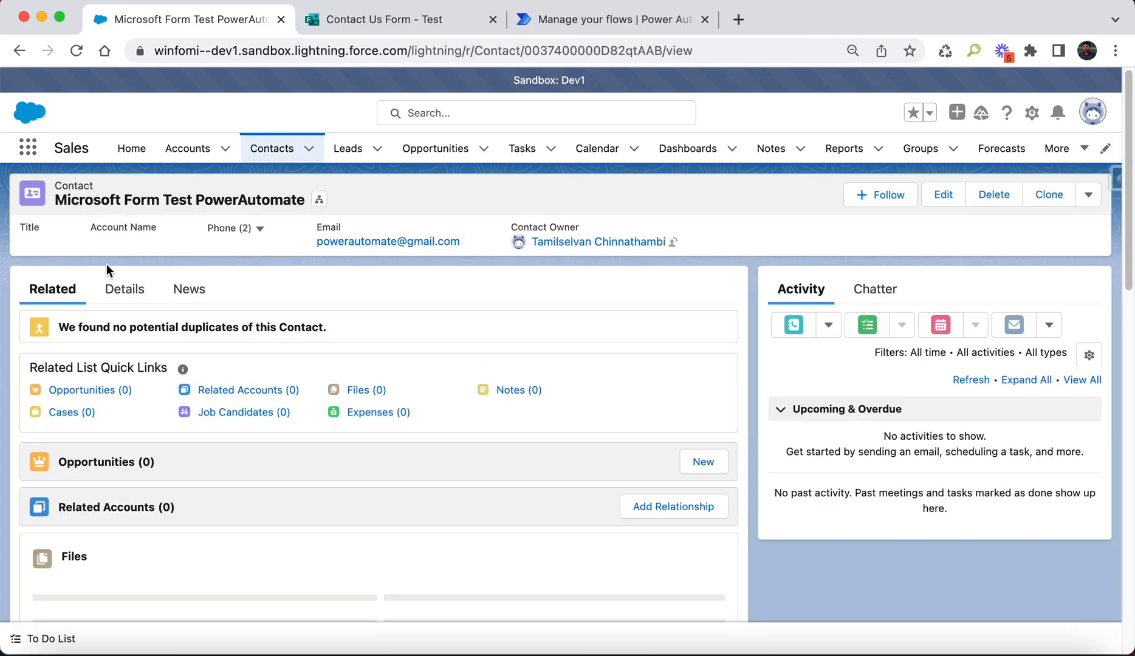
pyautogui.click(124, 289)
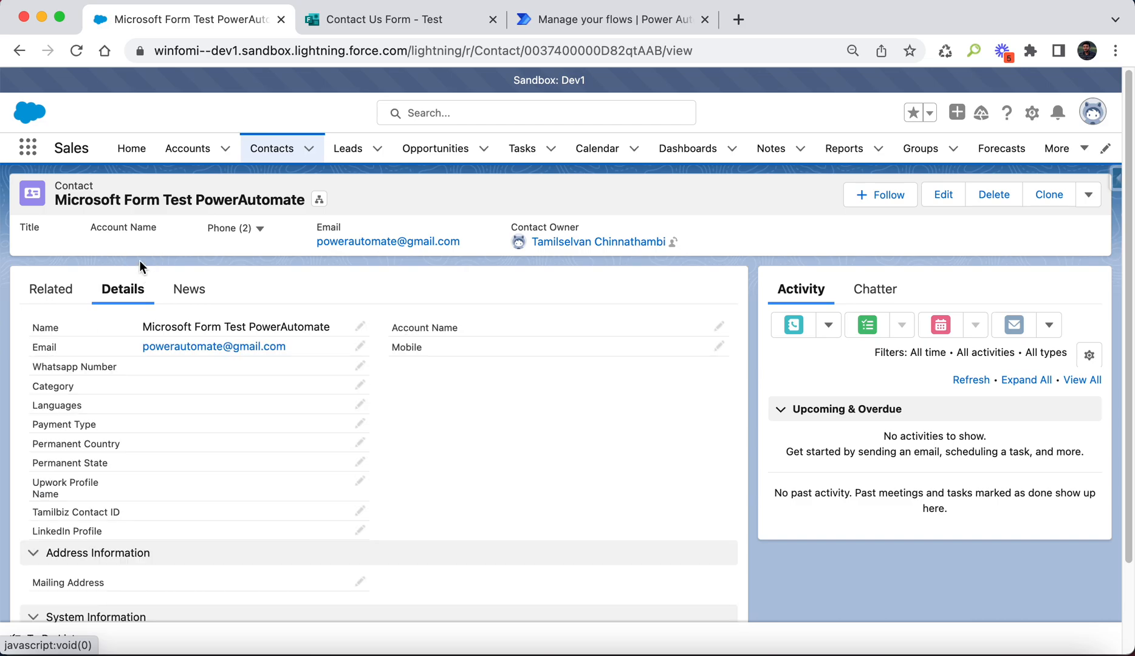
pyautogui.moveTo(360, 333)
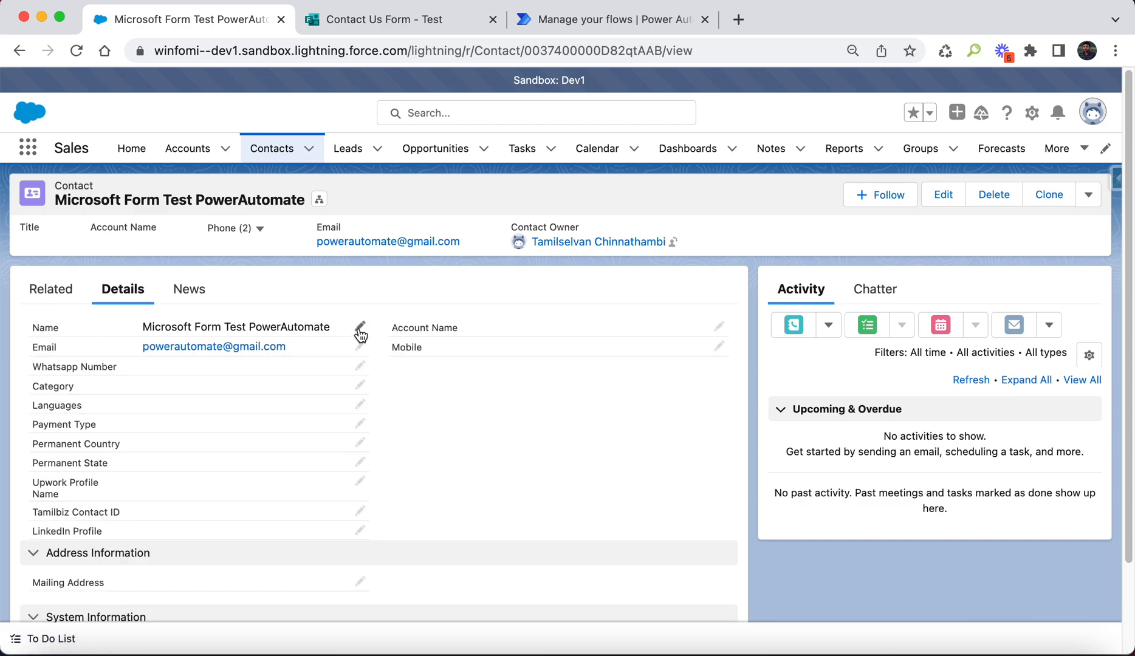
pyautogui.click(360, 327)
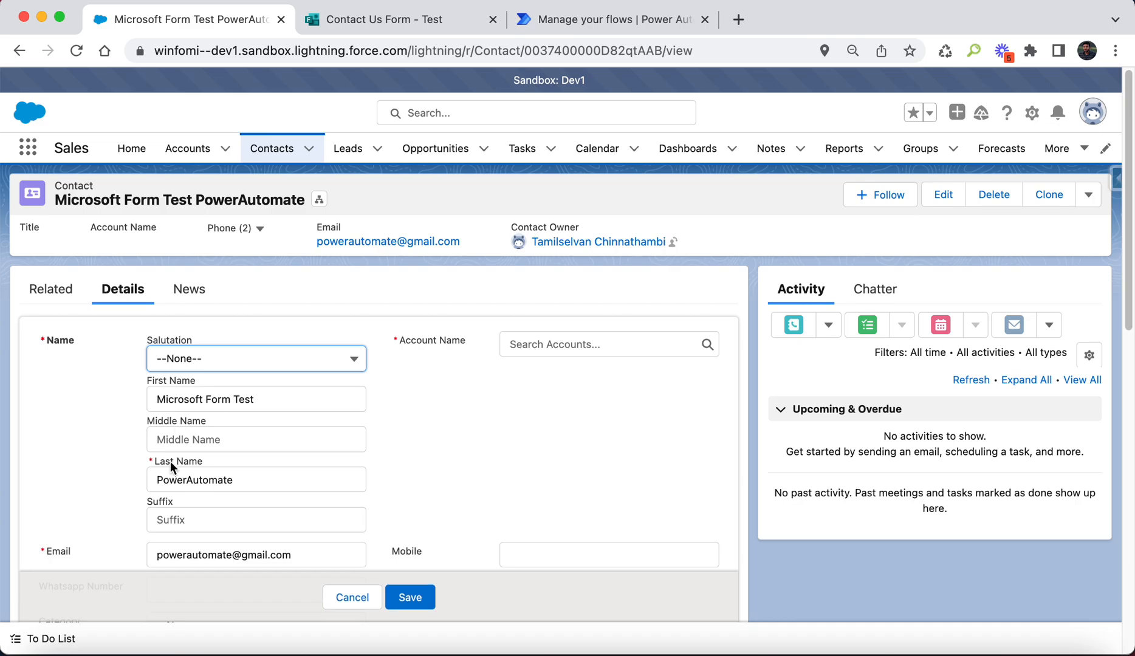
pyautogui.scroll(3)
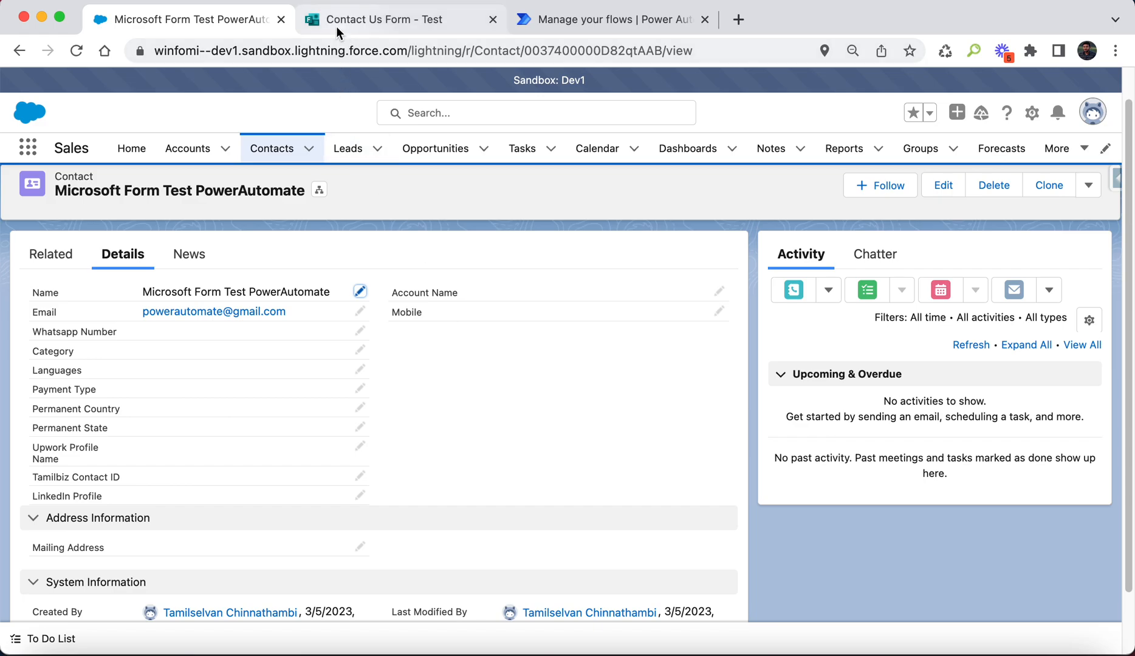
pyautogui.click(398, 20)
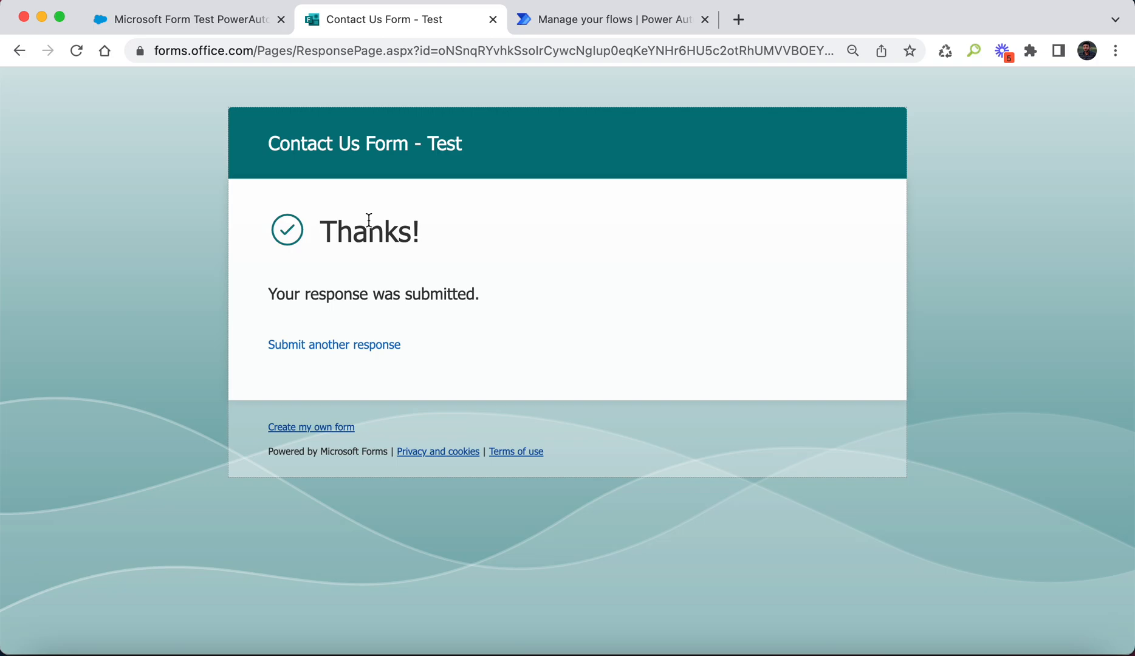
# Return to the Cloud flows list to confirm the Salesforce-contact flow shows as modified seconds ago.
pyautogui.click(610, 20)
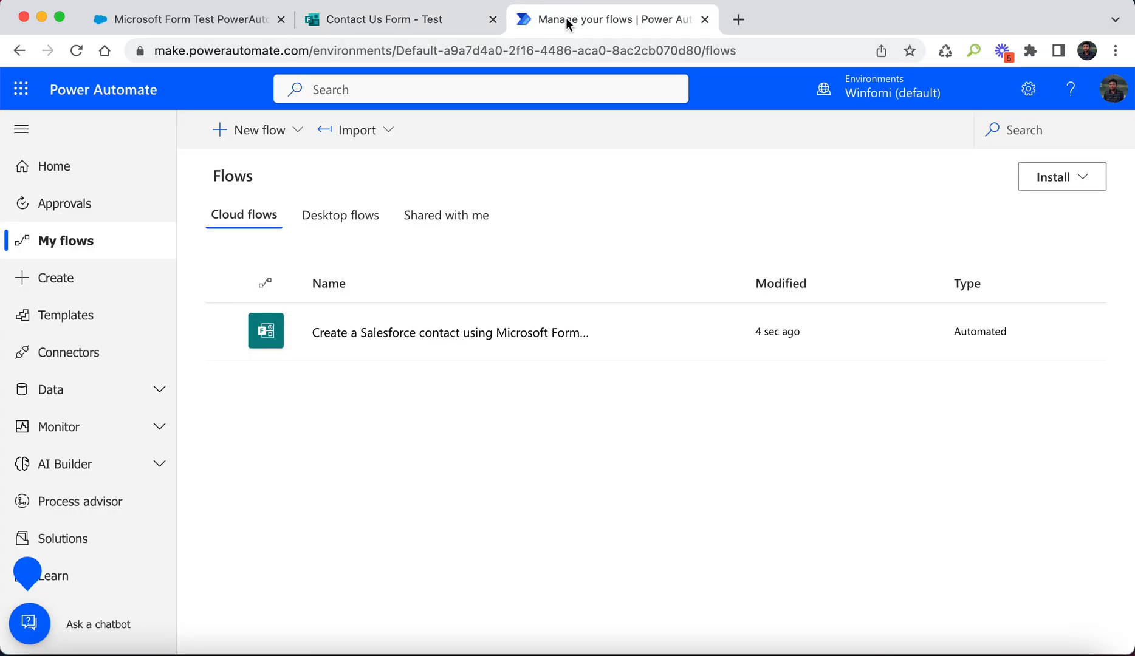
pyautogui.moveTo(564, 227)
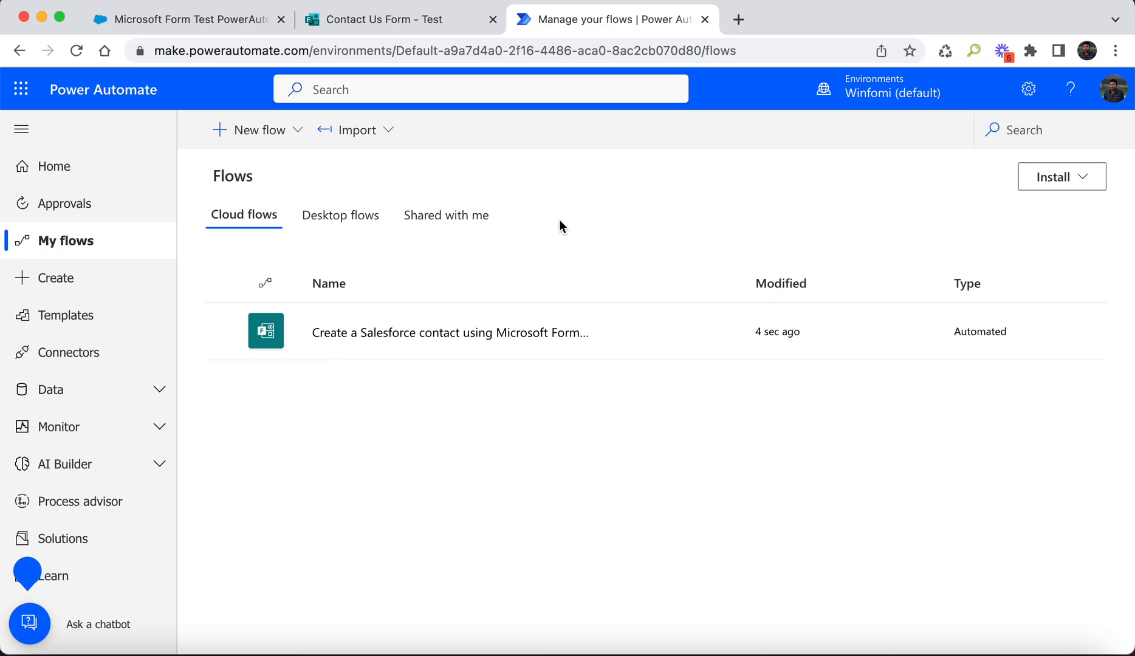